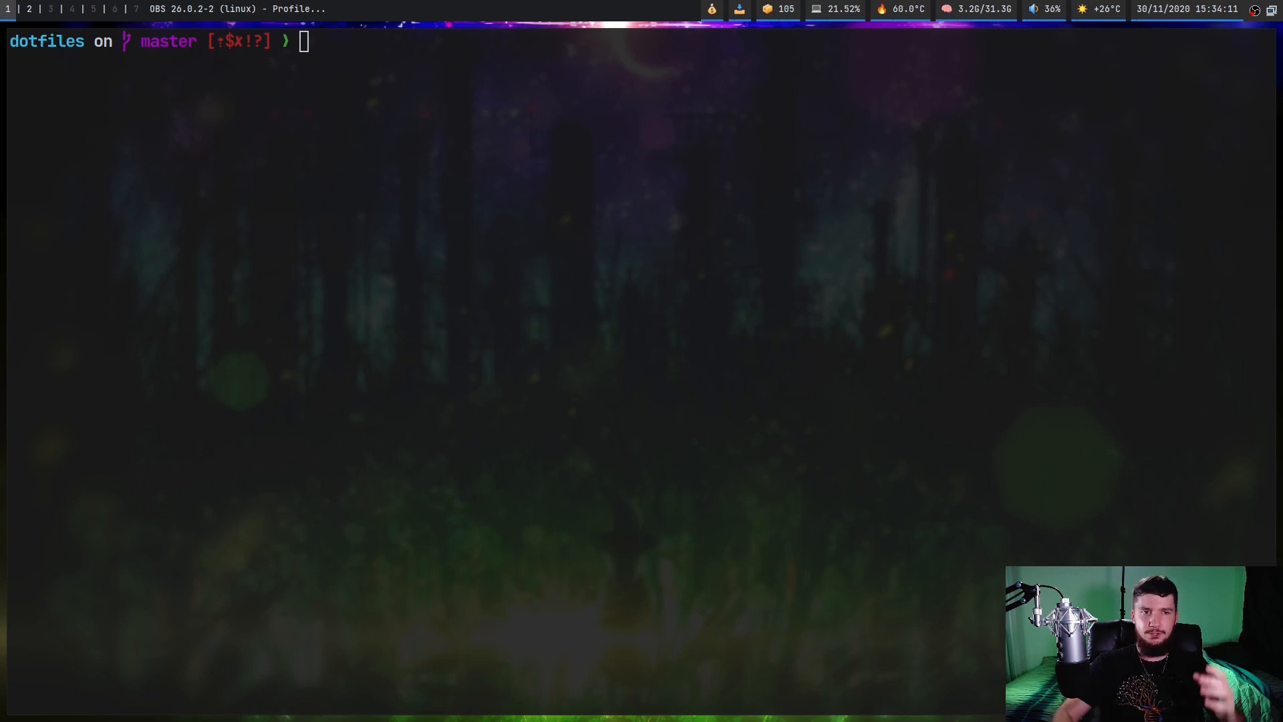
- View the default git diff of .Xresources and .gitconfig in less, then quit
{"action": "type", "text": "git"}
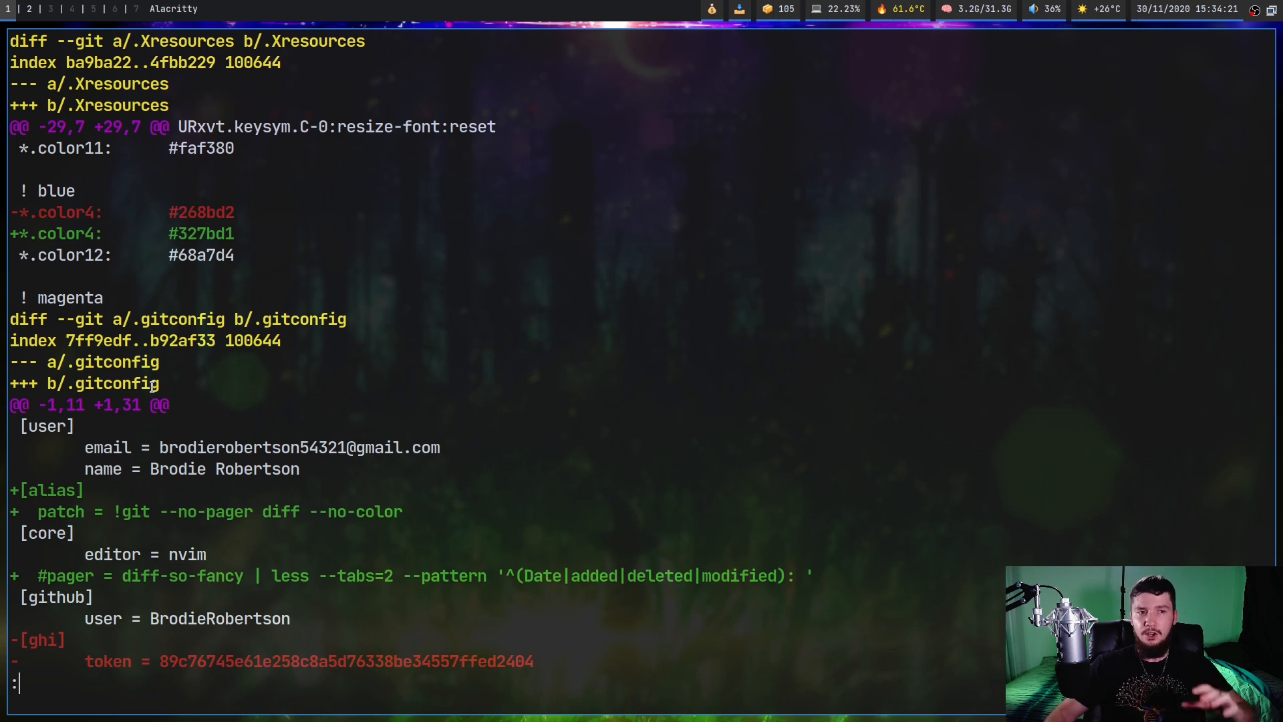
{"action": "mouse_move", "coordinate": [366, 226]}
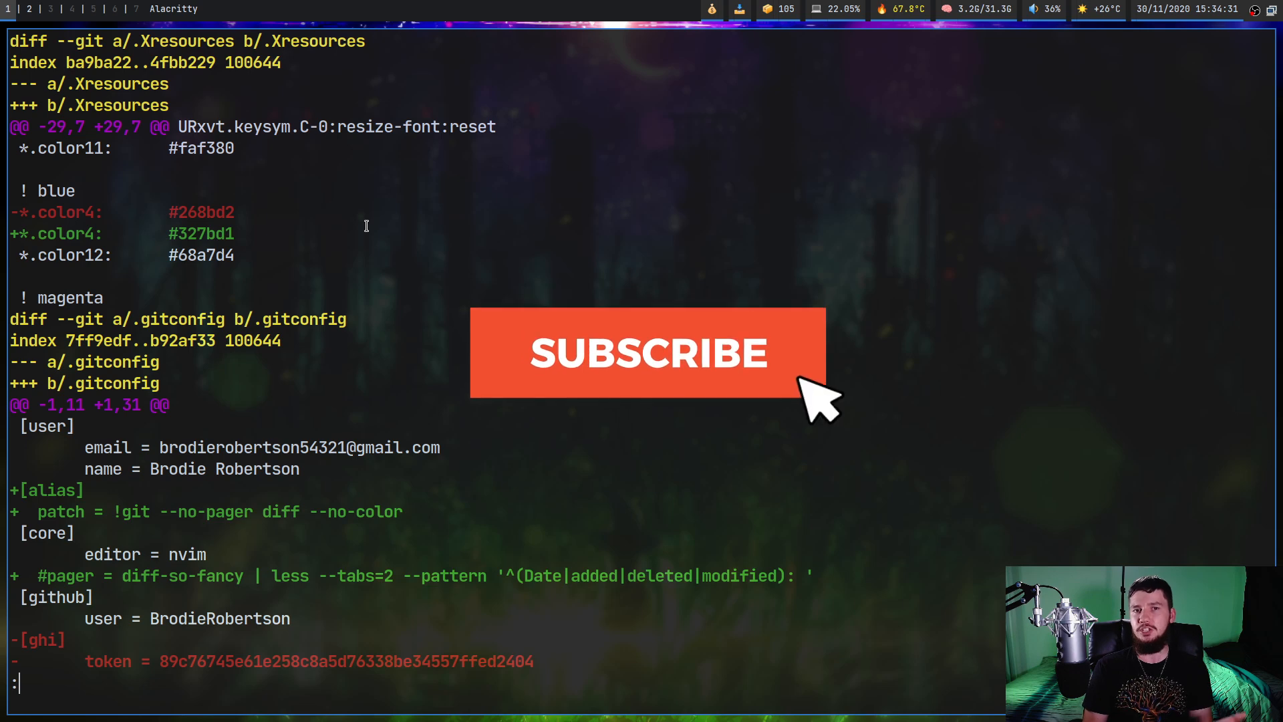
{"action": "left_click", "coordinate": [648, 353]}
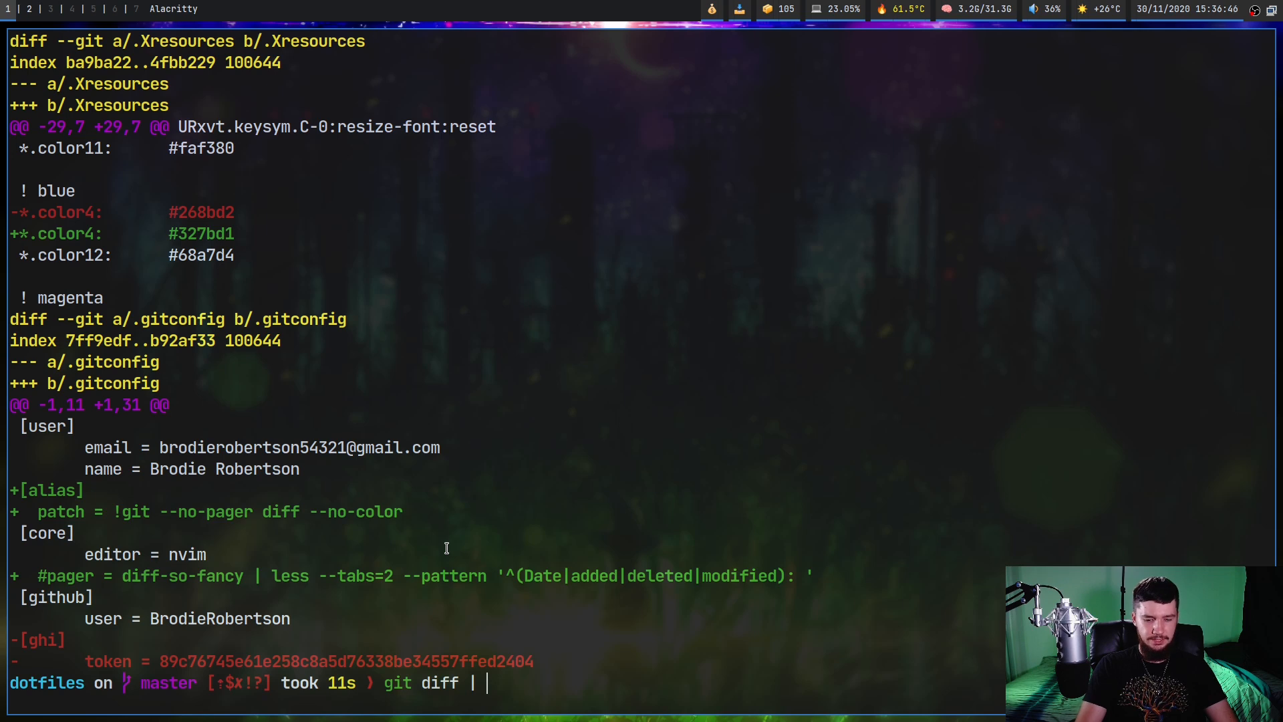
- Pipe git diff through diff-so-fancy, then view the .Xresources diff with and without it
{"action": "type", "text": "diff-so-"}
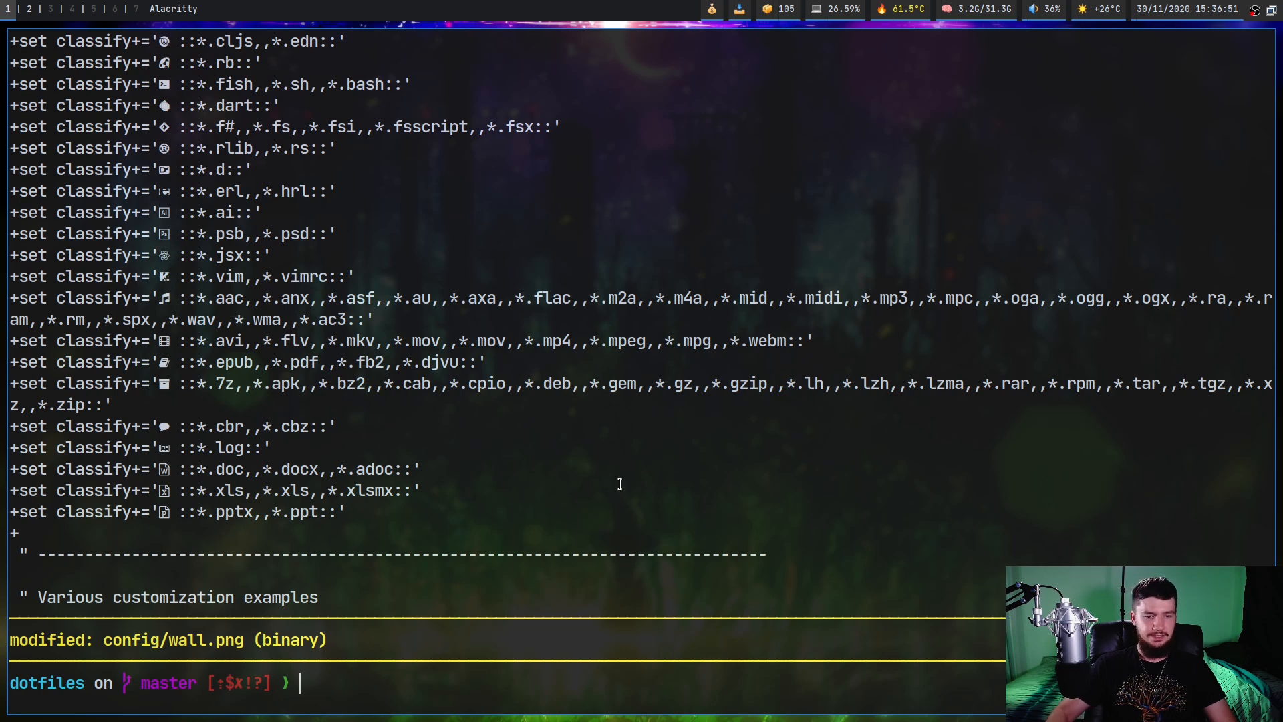
{"action": "type", "text": "git diff | diff-so-fancy"}
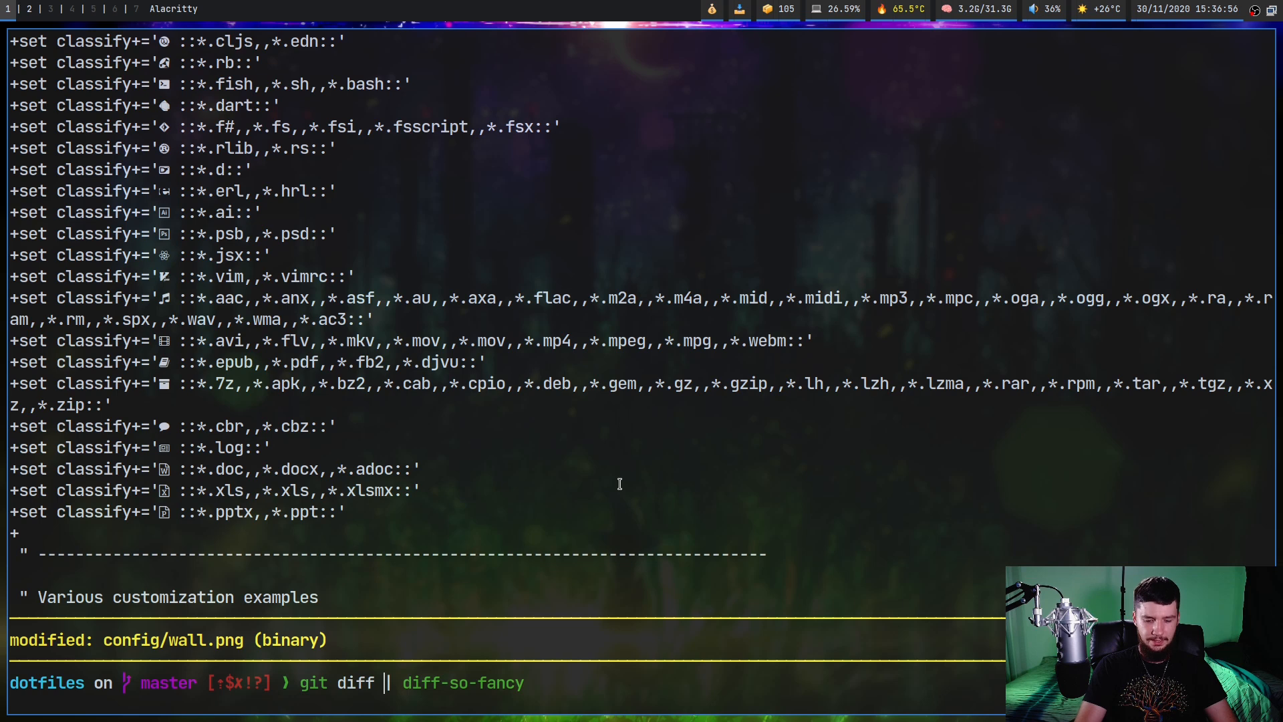
{"action": "type", "text": ".Xresources"}
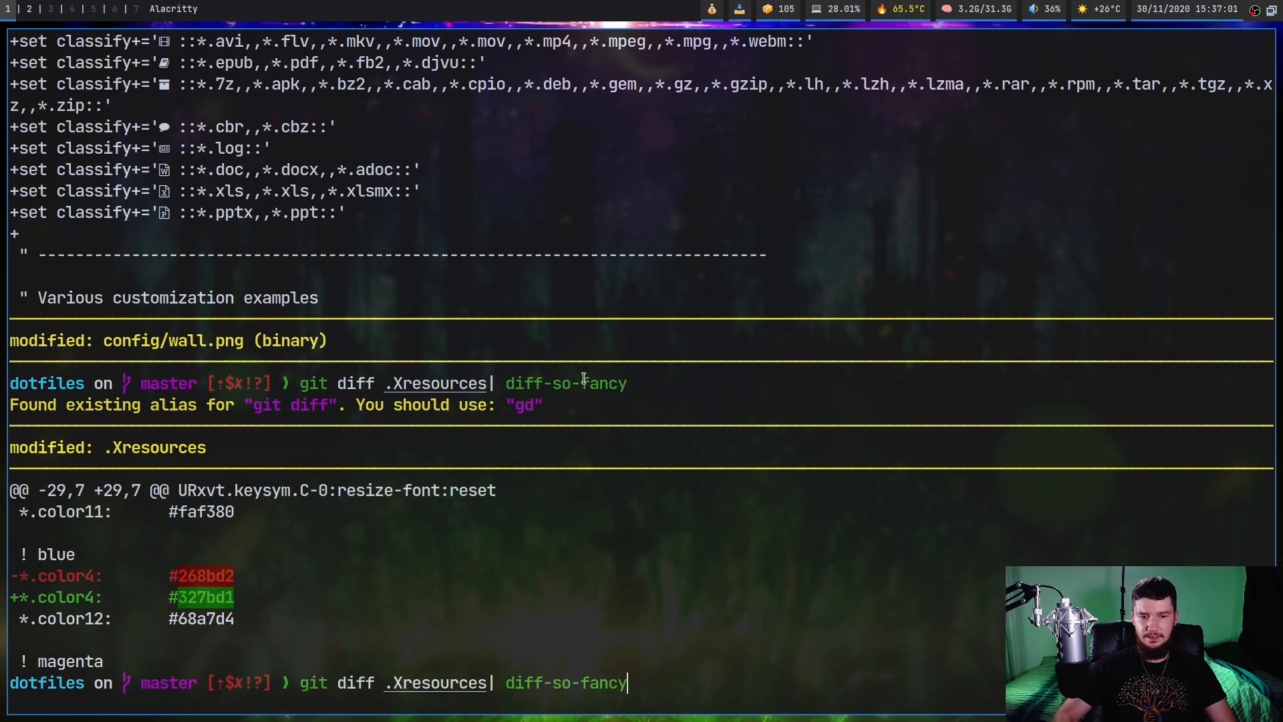
{"action": "key", "text": "BackSpace"}
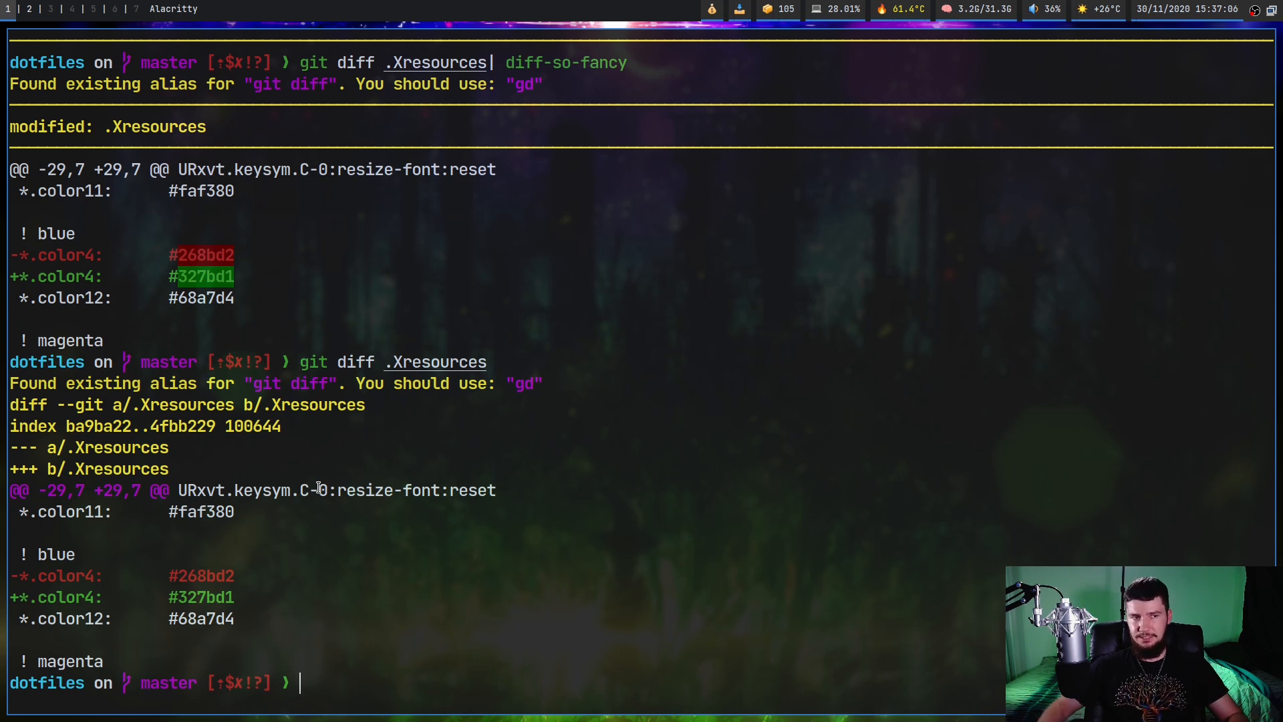
{"action": "mouse_move", "coordinate": [284, 227]}
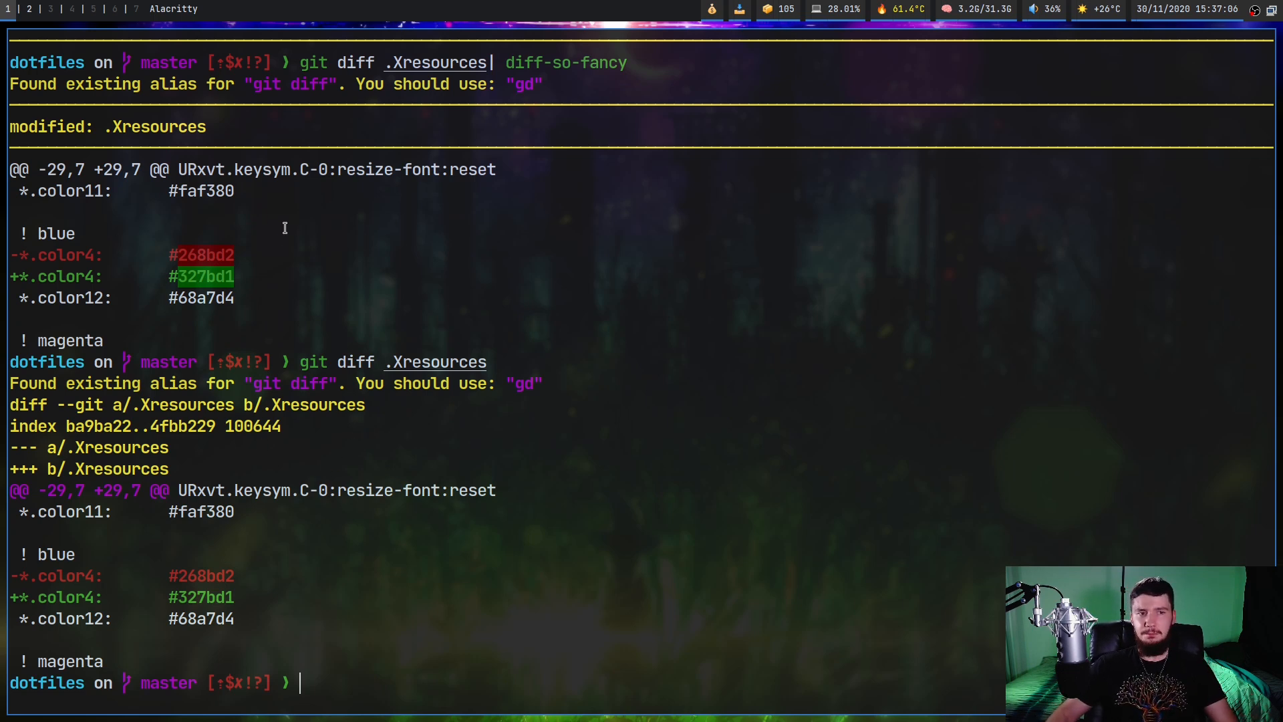
{"action": "mouse_move", "coordinate": [325, 244]}
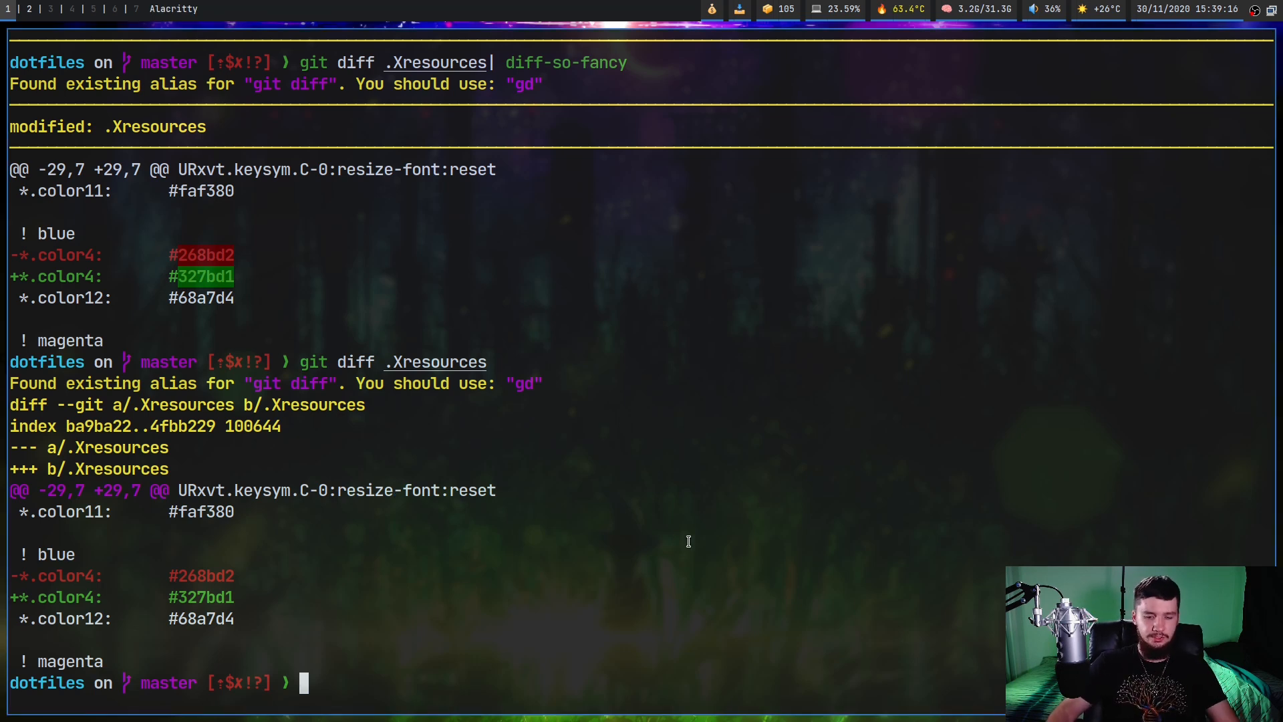
- Type git config --global core.pager "diff-so-fancy | less --tabs=2 -RFXS" without running it
{"action": "type", "text": "diff -"}
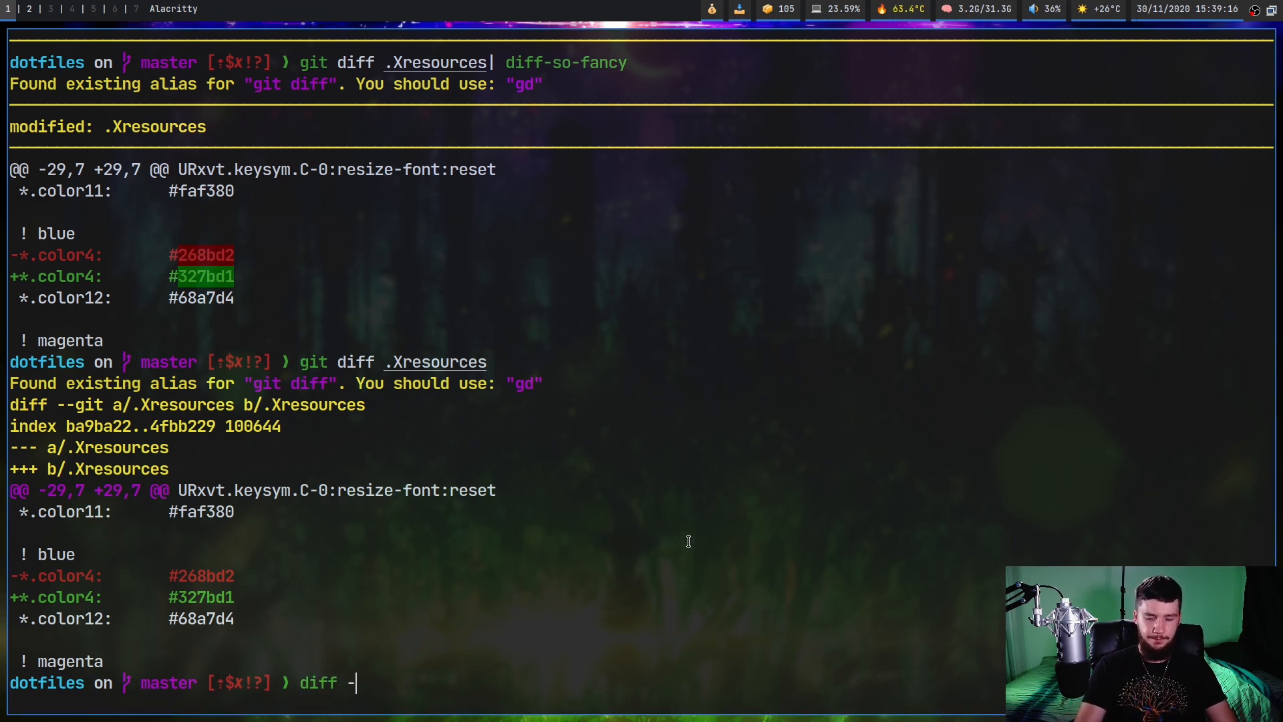
{"action": "type", "text": "u"}
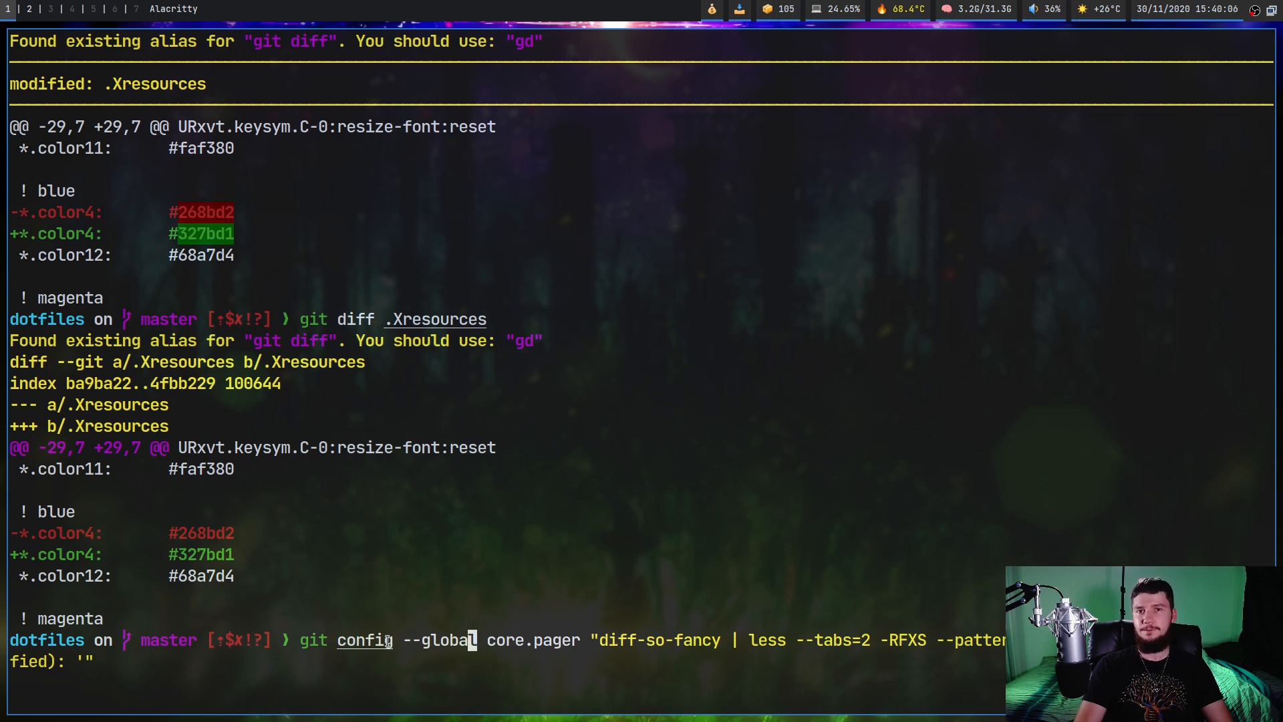
{"action": "key", "text": "BackSpace"}
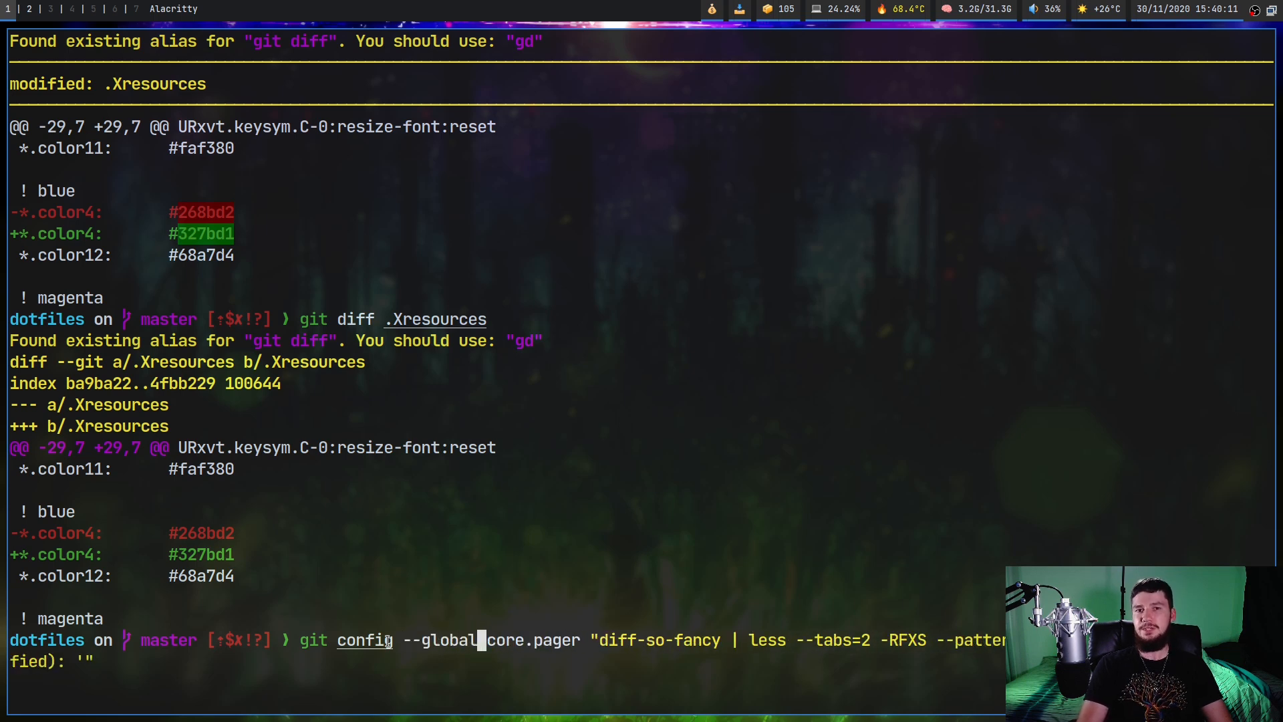
{"action": "mouse_move", "coordinate": [546, 640]}
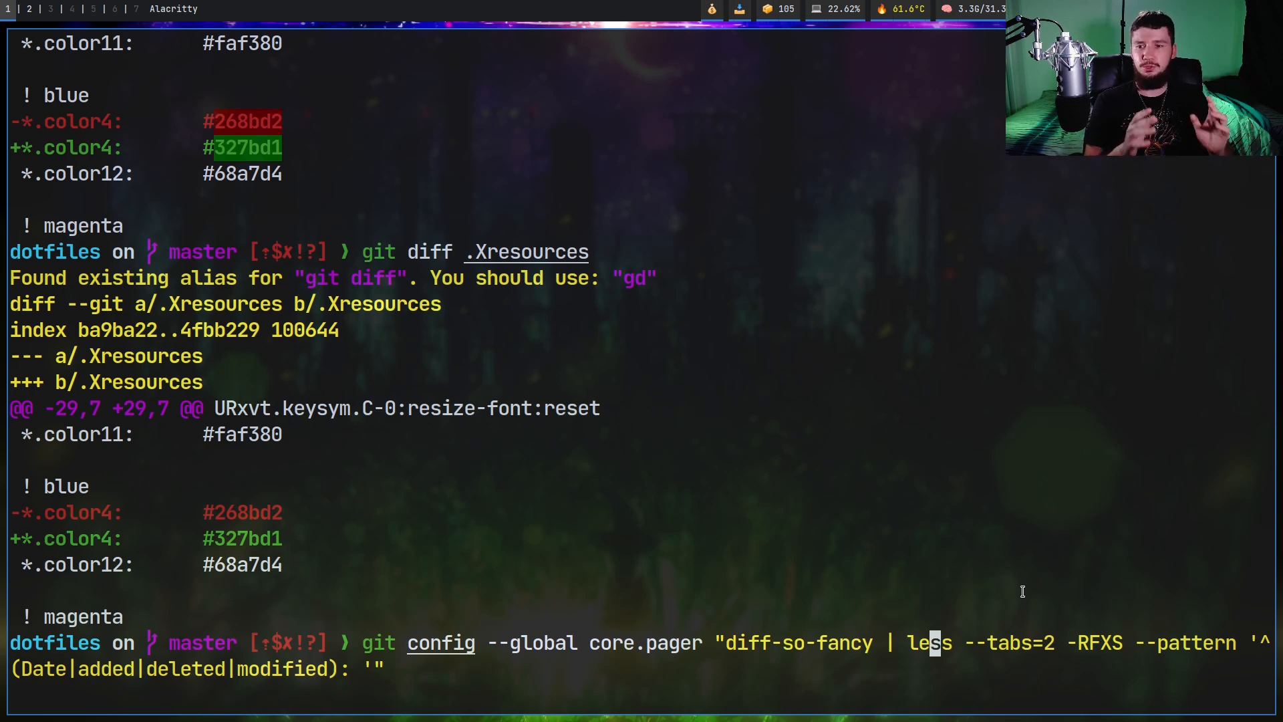
{"action": "mouse_move", "coordinate": [1070, 641]}
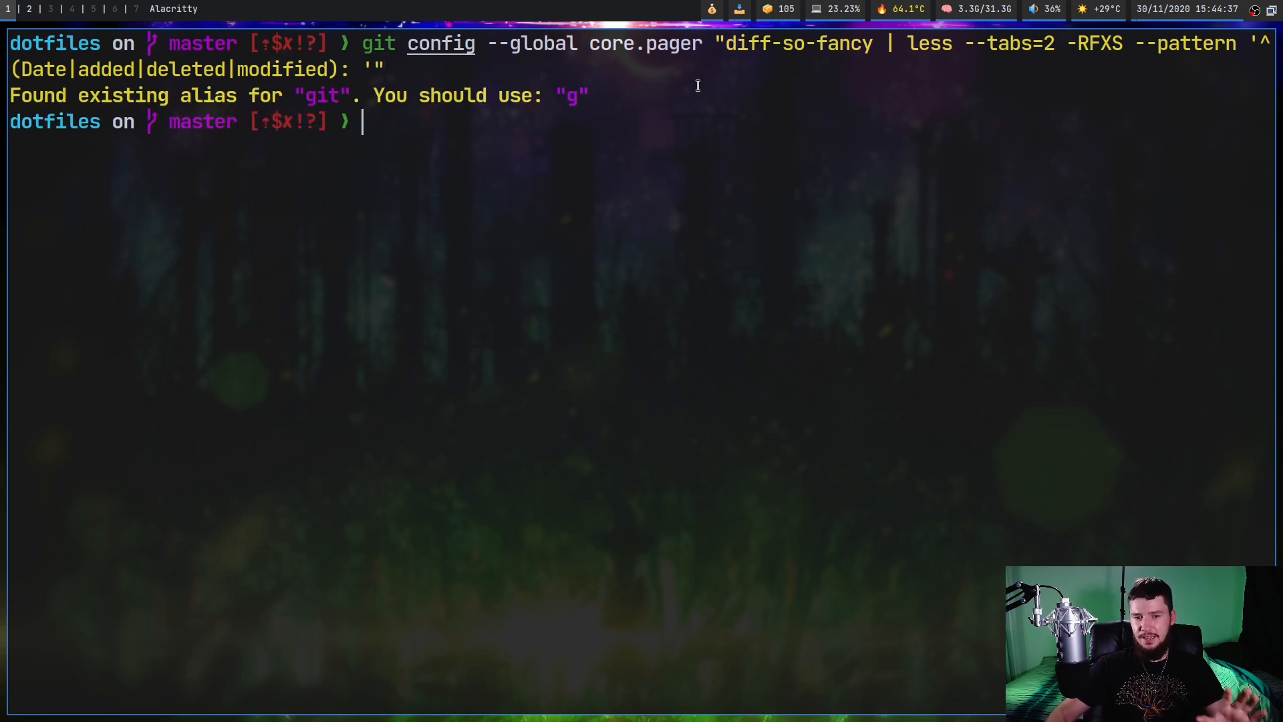
- Test the new pager by running git diff, scrolling, and quitting back to the prompt
{"action": "type", "text": "g"}
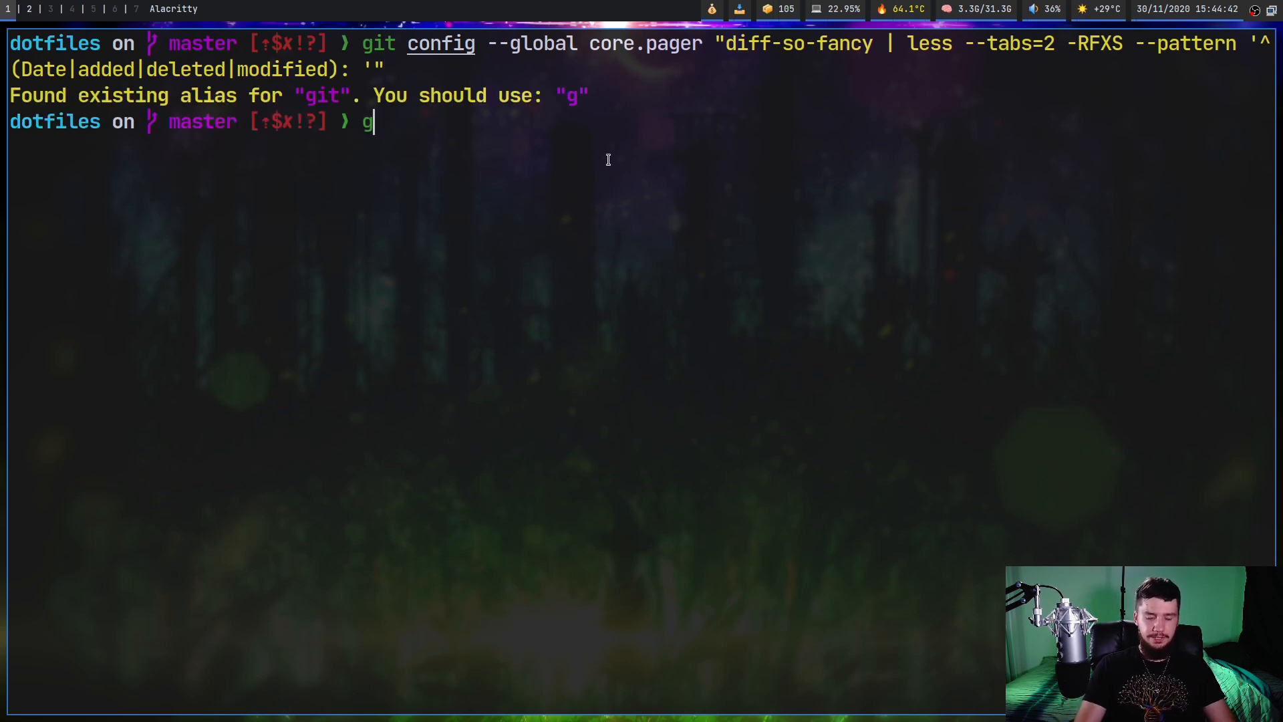
{"action": "type", "text": "it diff"}
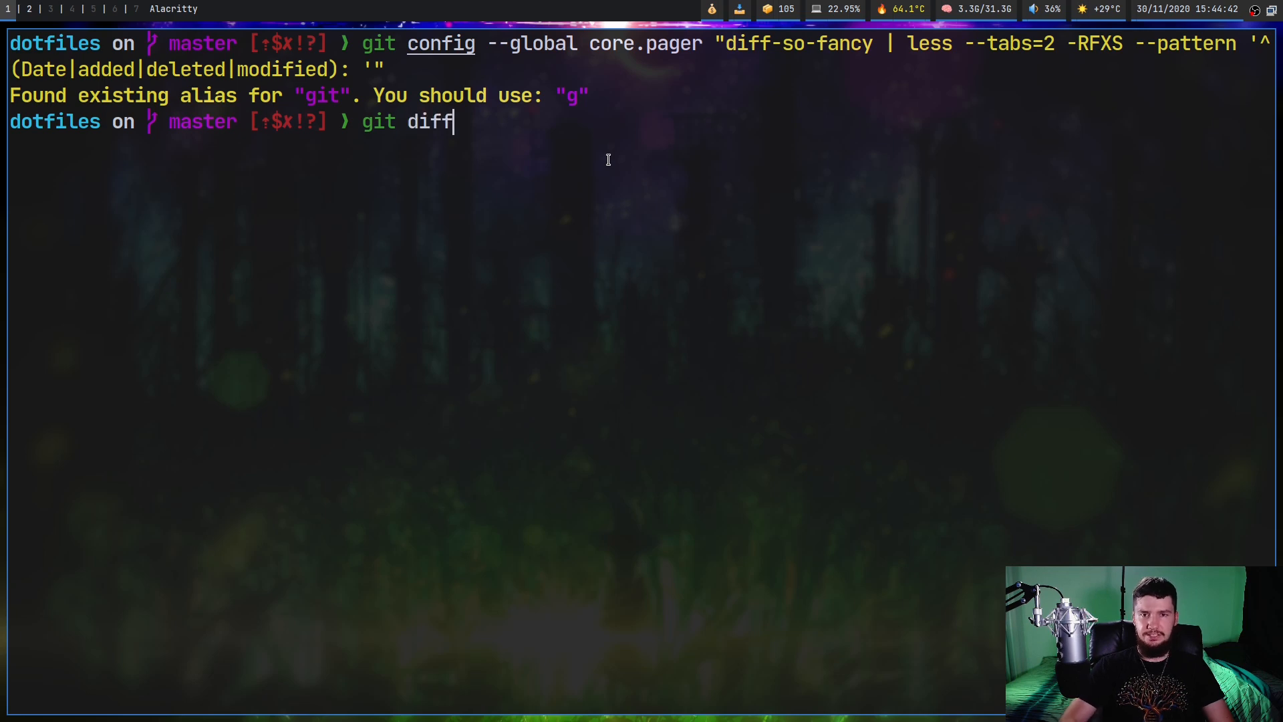
{"action": "key", "text": "Return"}
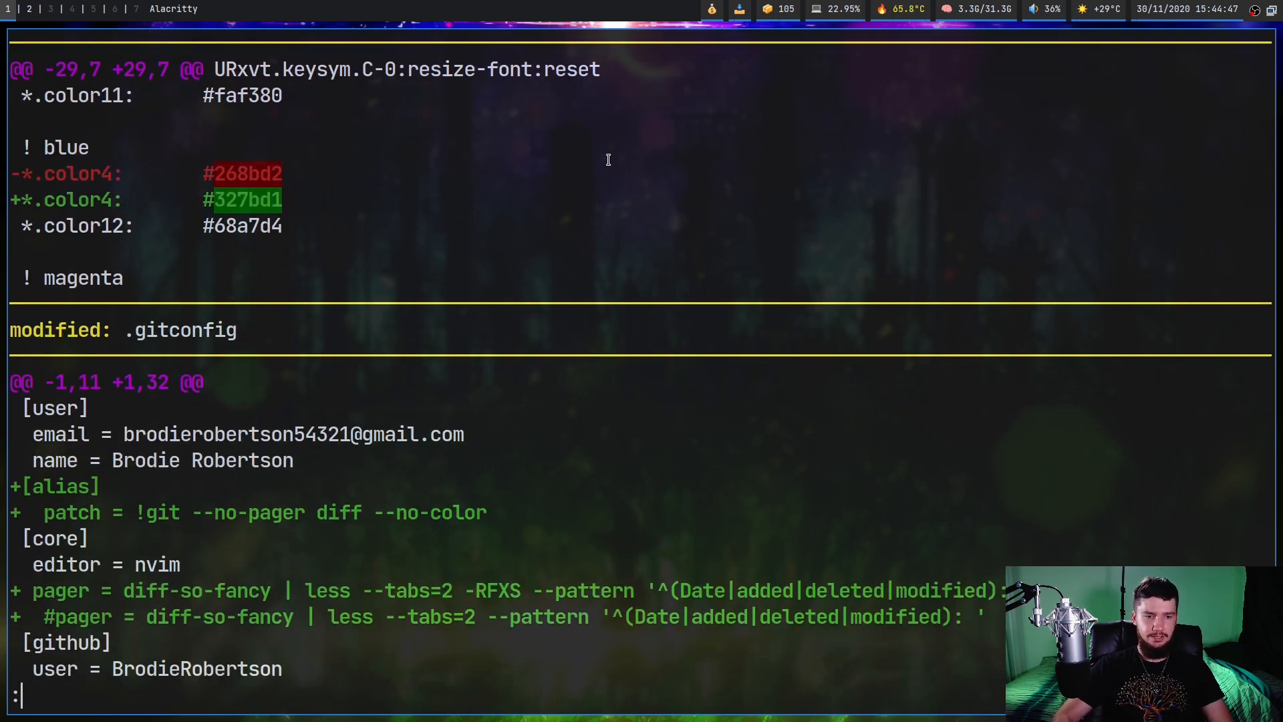
{"action": "scroll", "scroll_direction": "down", "scroll_amount": 3}
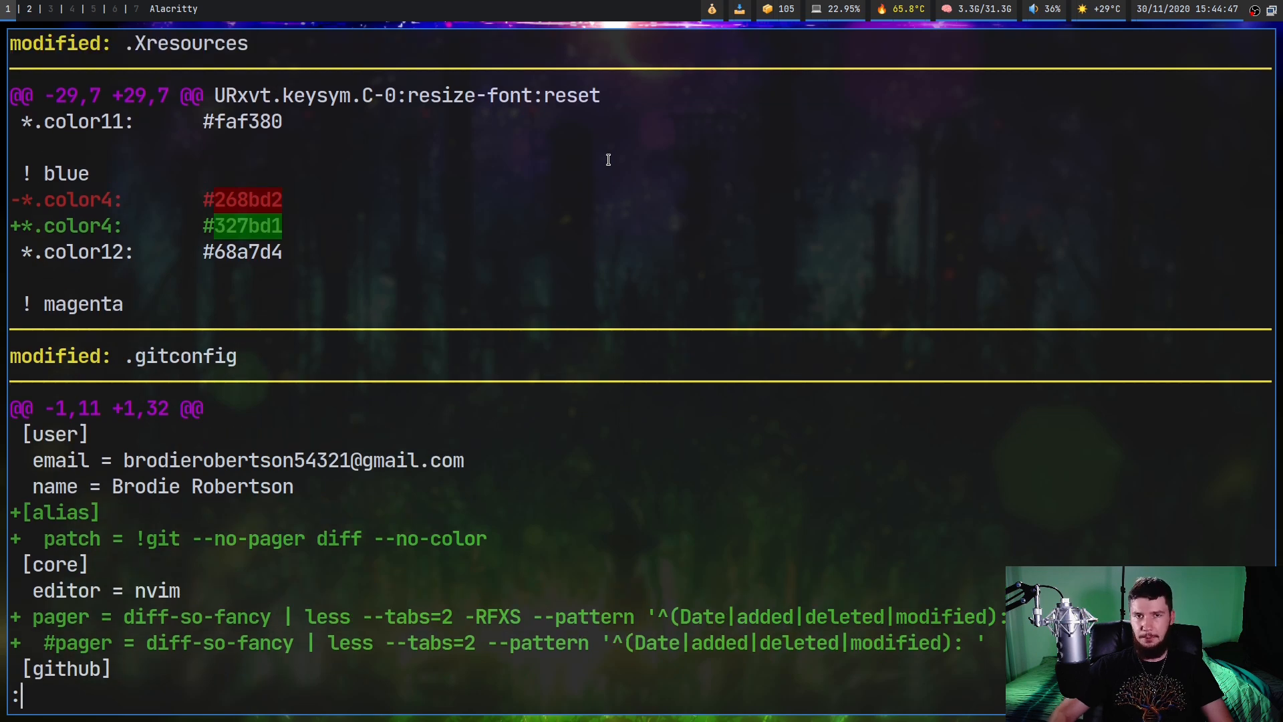
{"action": "key", "text": "q"}
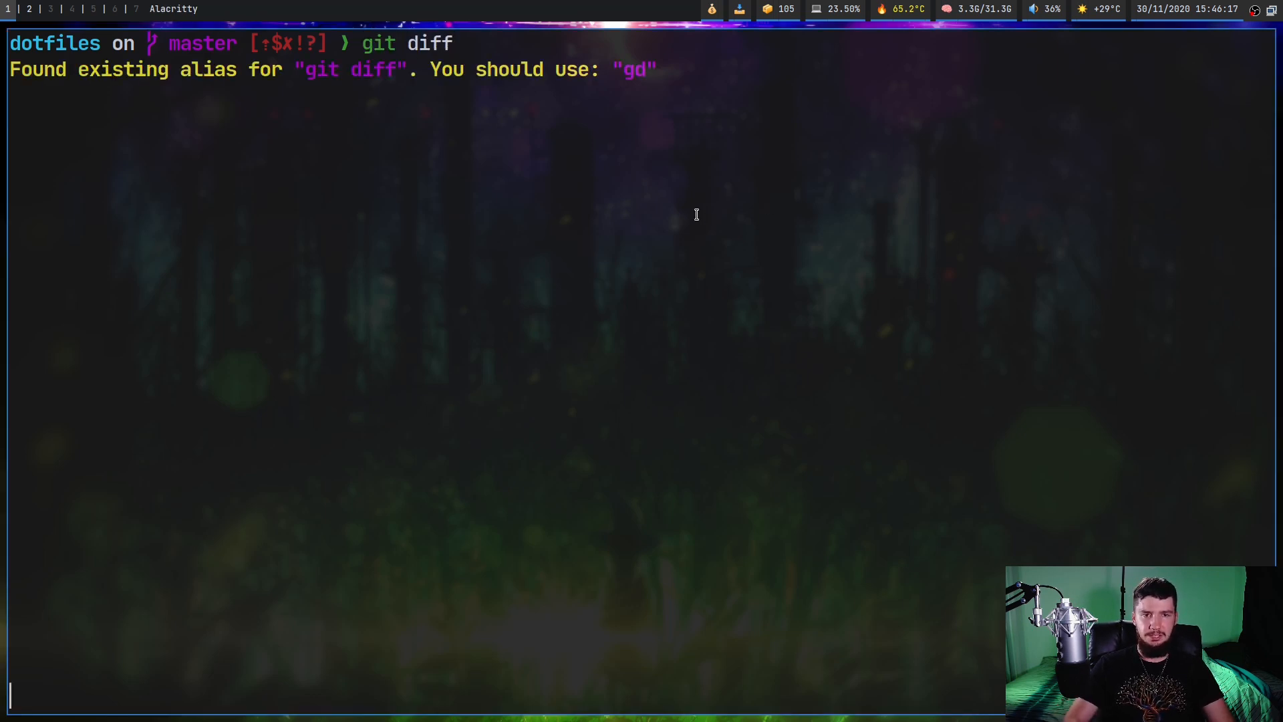
{"action": "key", "text": "Return"}
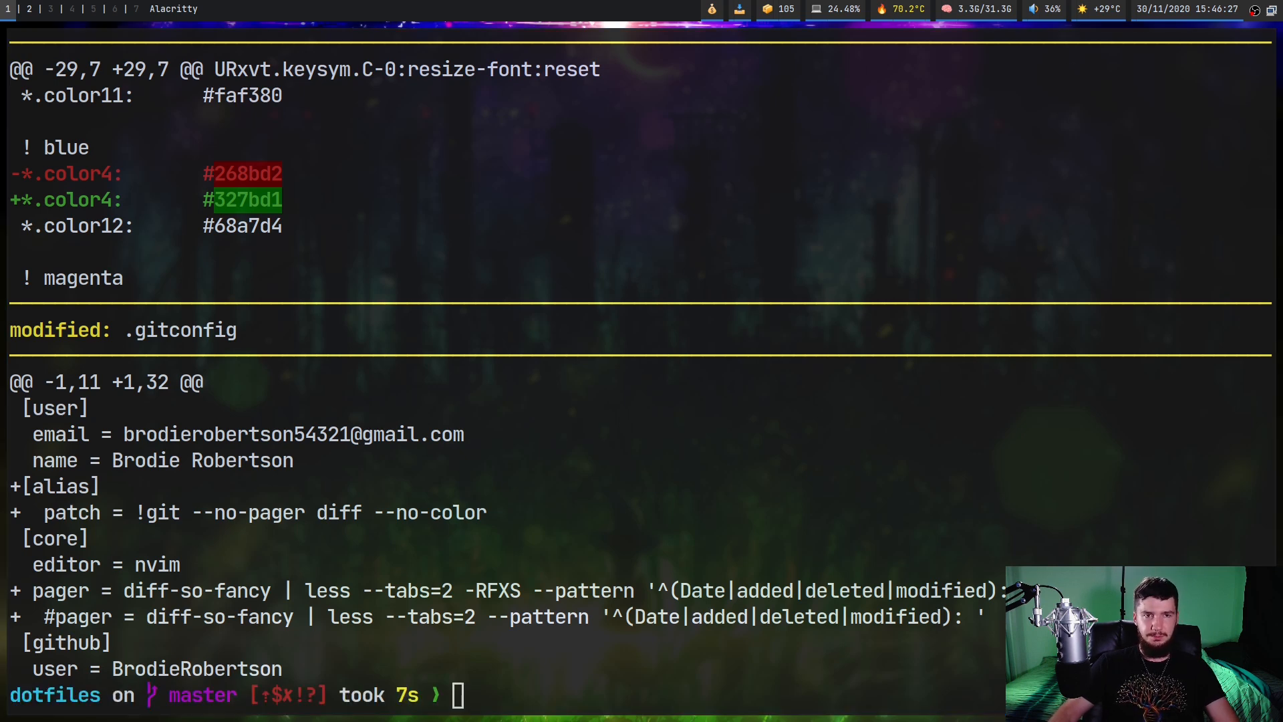
- Set git config --global color.ui true and recheck the colourised diff
{"action": "type", "text": "git config --global color.ui true"}
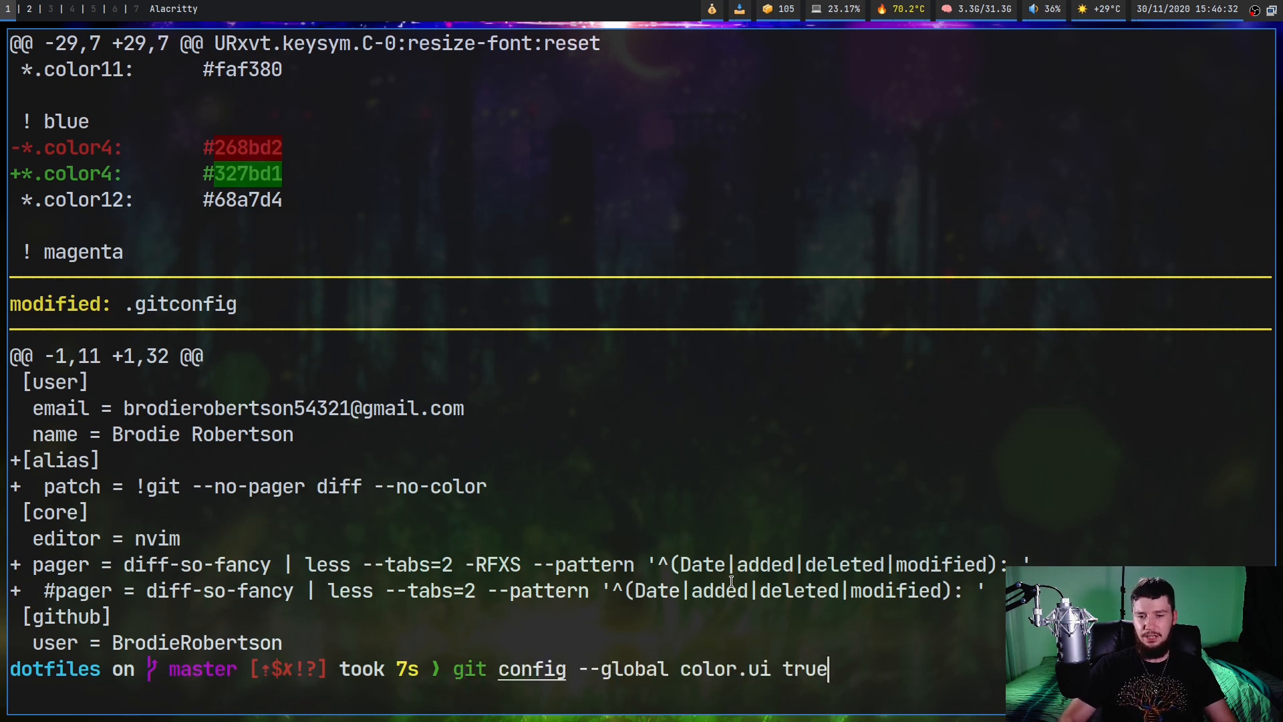
{"action": "type", "text": "gi"}
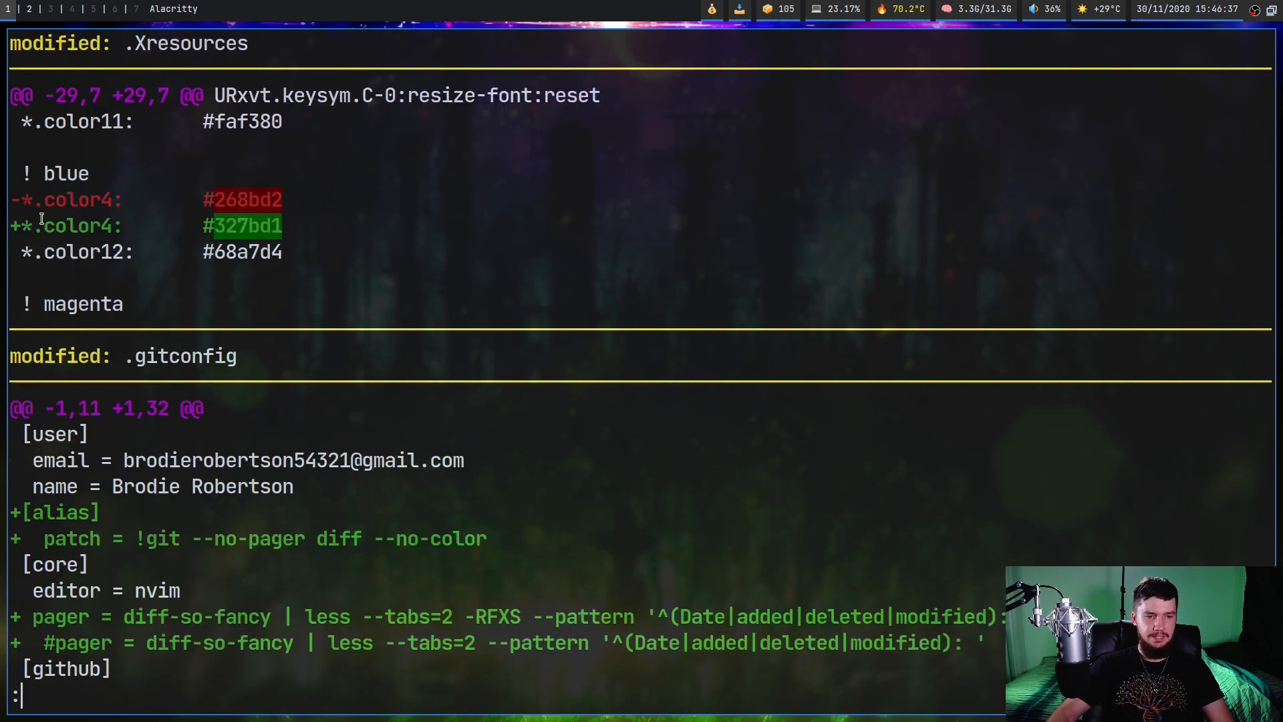
{"action": "key", "text": "q"}
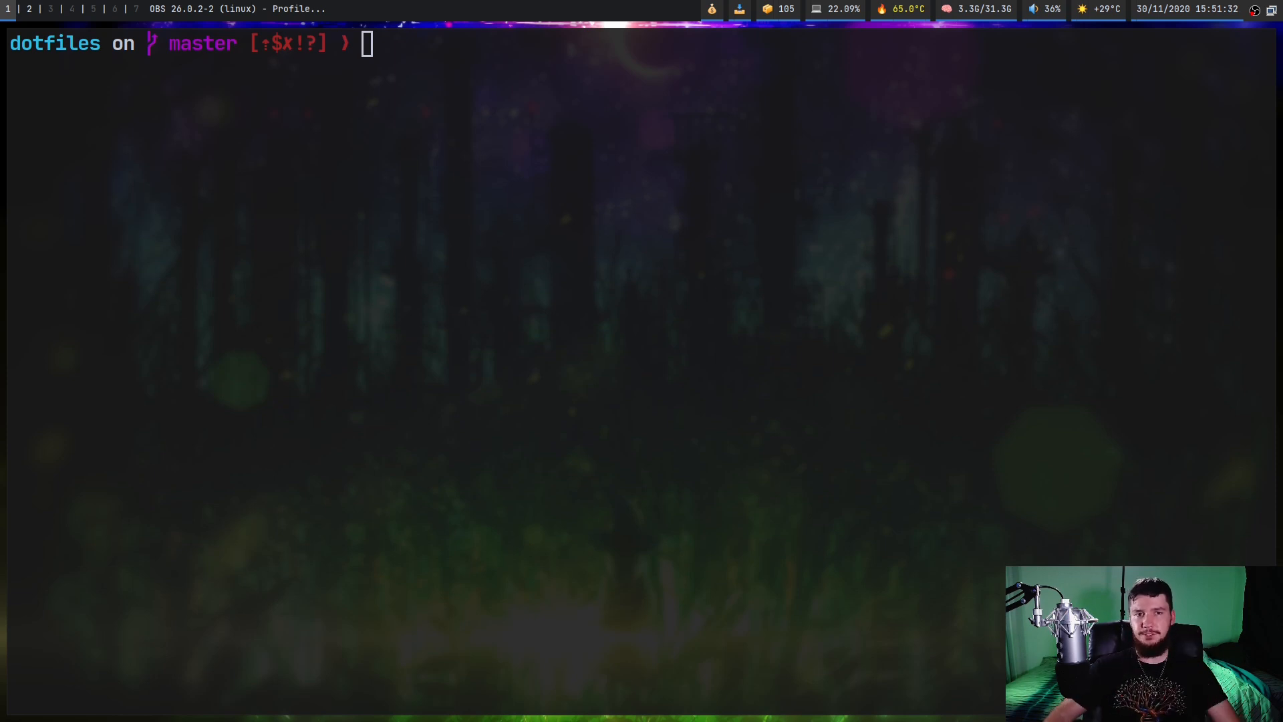
- Show diff-so-fancy -h help with version 1.3.0 and the recommended pager setting
{"action": "type", "text": "diff"}
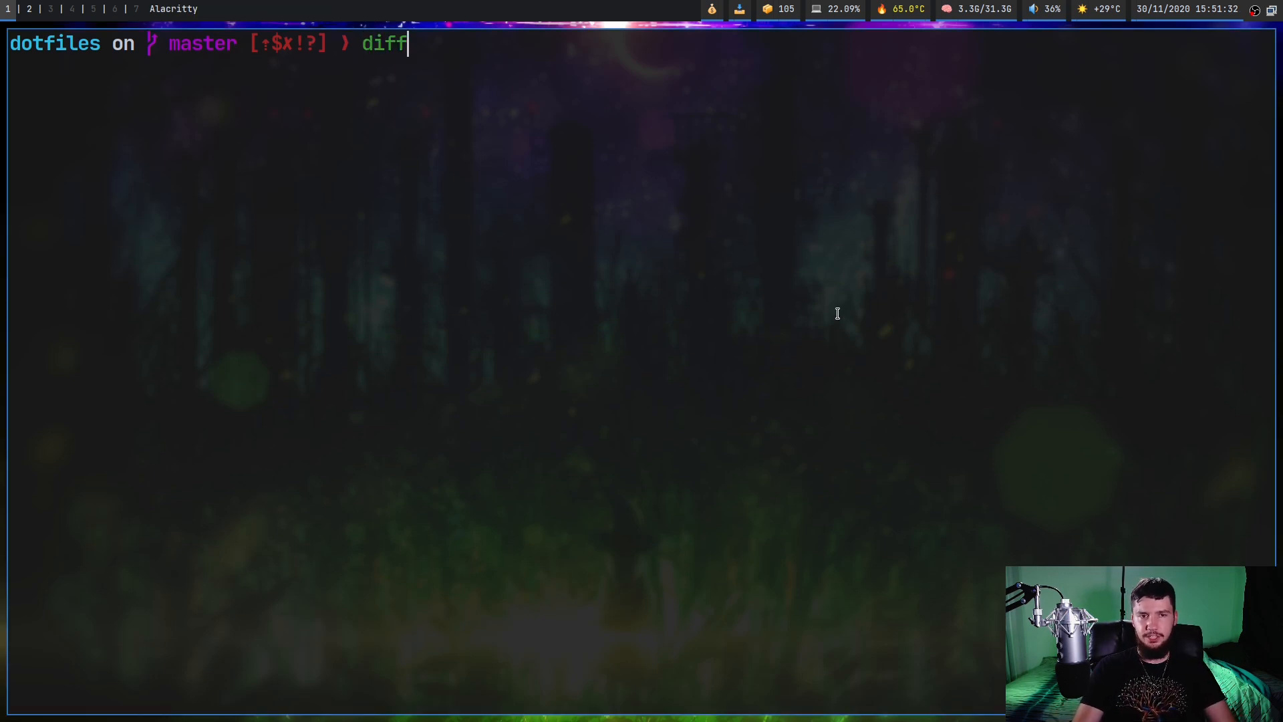
{"action": "type", "text": "-so-fancy -h"}
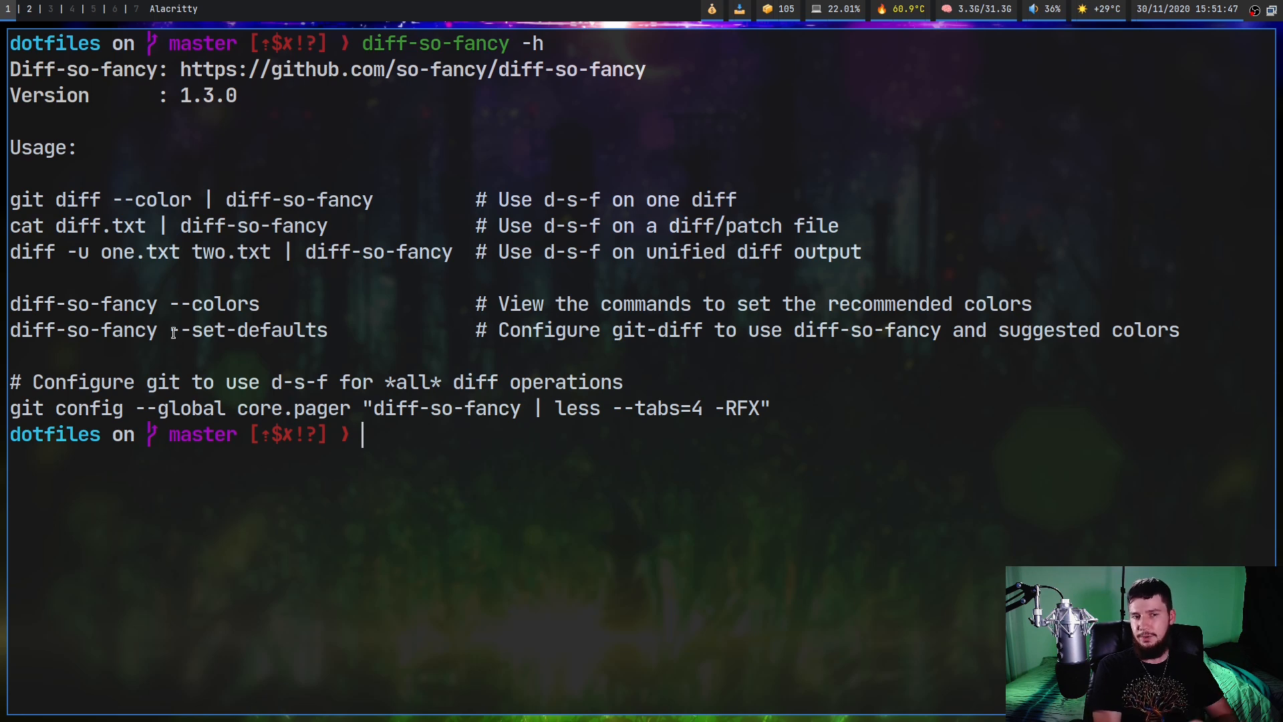
{"action": "mouse_move", "coordinate": [1072, 382]}
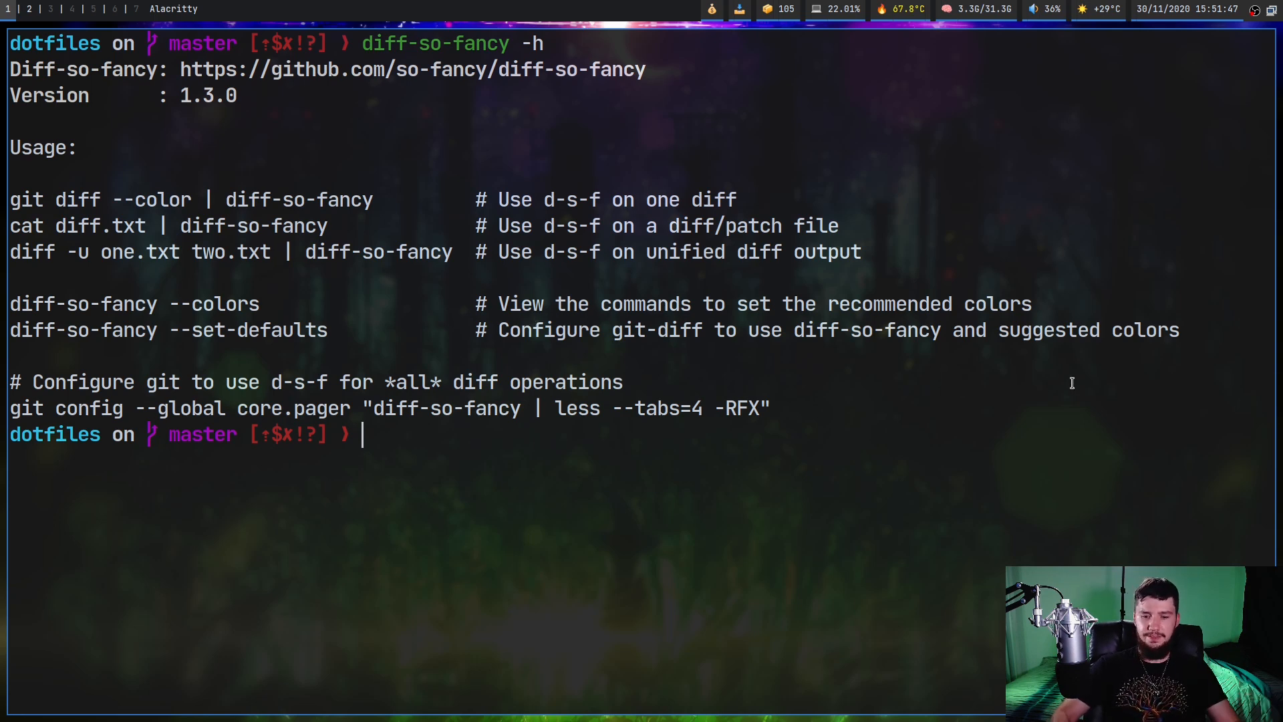
- Print diff-so-fancy --colors recommended settings, with the .gitconfig diff in a side pane
{"action": "type", "text": "diff-so-fancy -"}
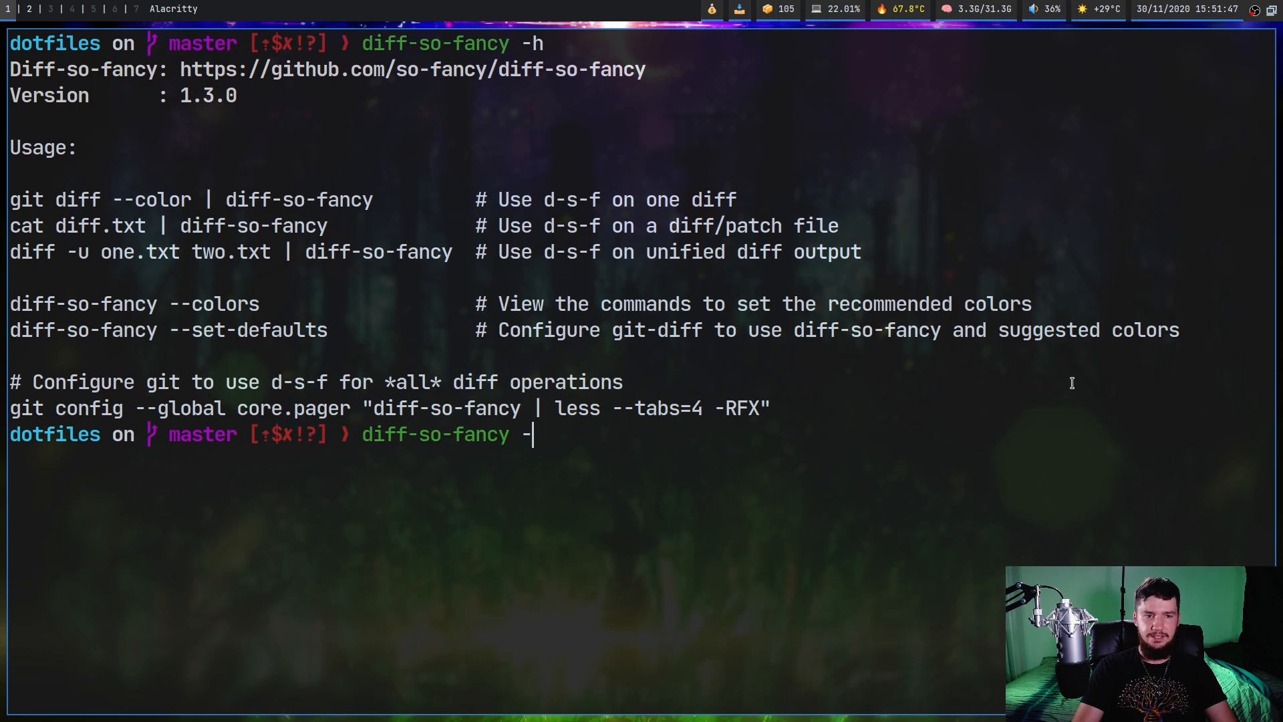
{"action": "type", "text": "-colors"}
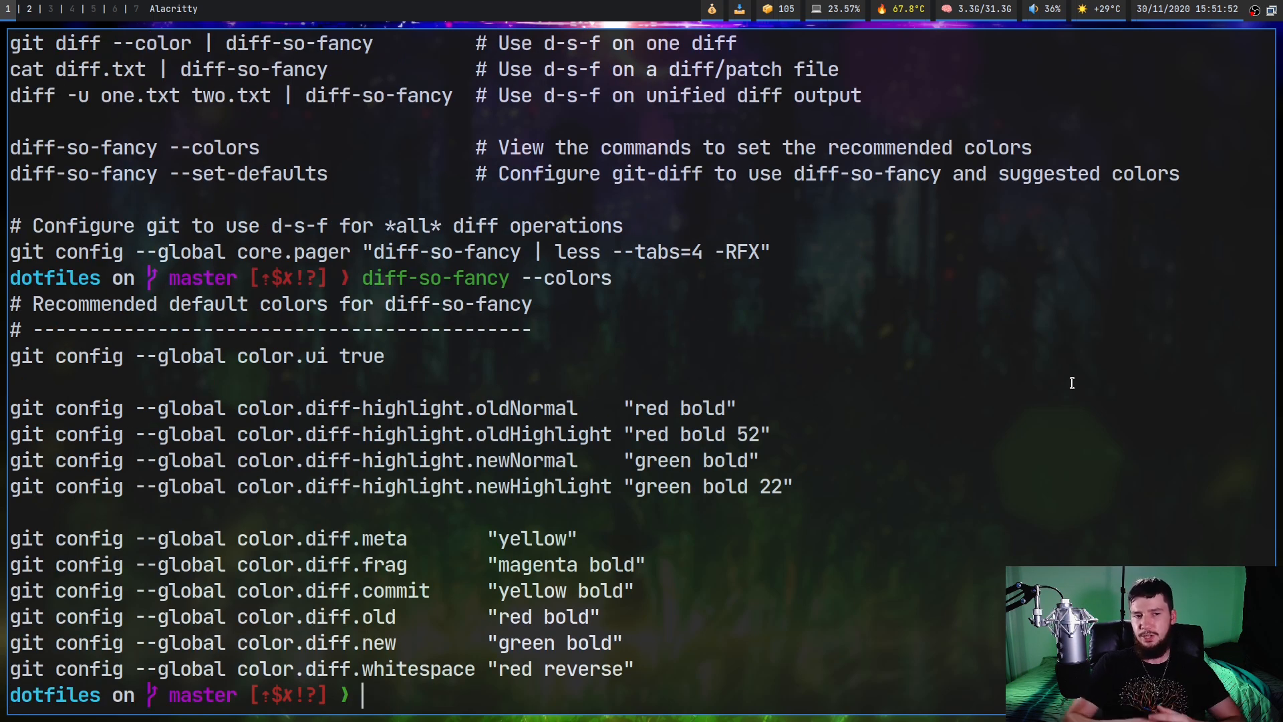
{"action": "mouse_move", "coordinate": [427, 379]}
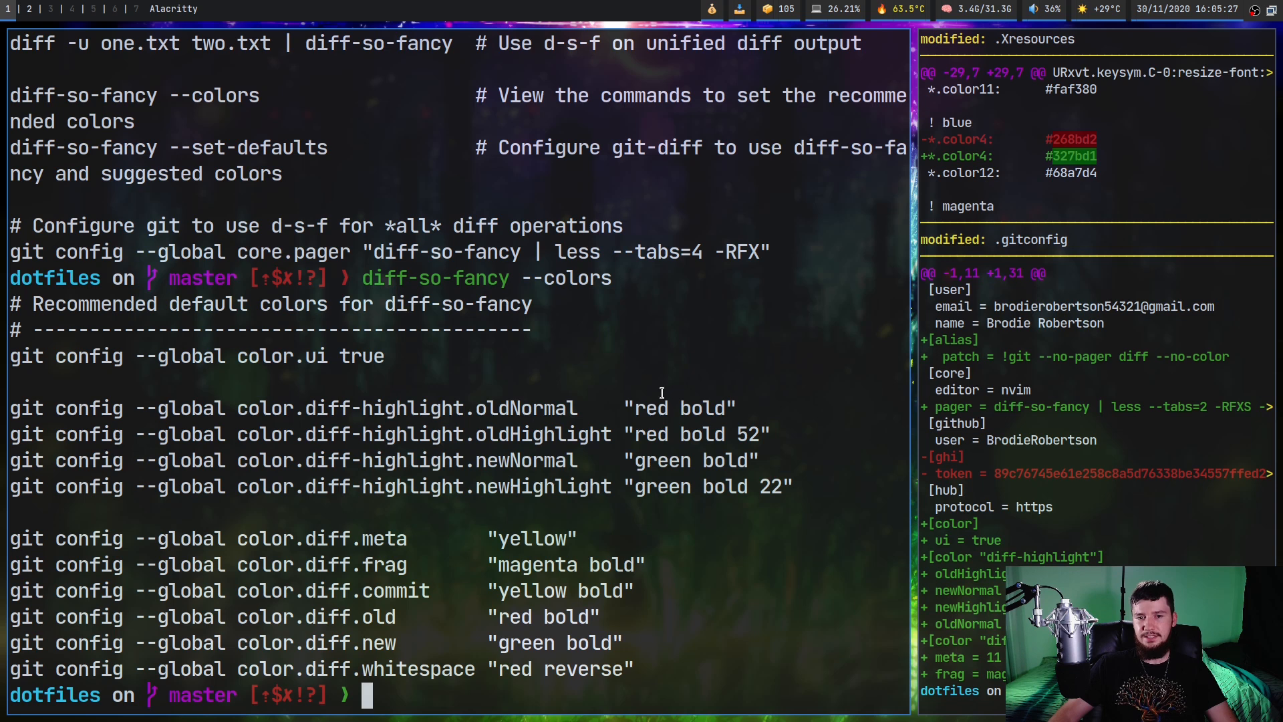
{"action": "double_click", "coordinate": [650, 408]}
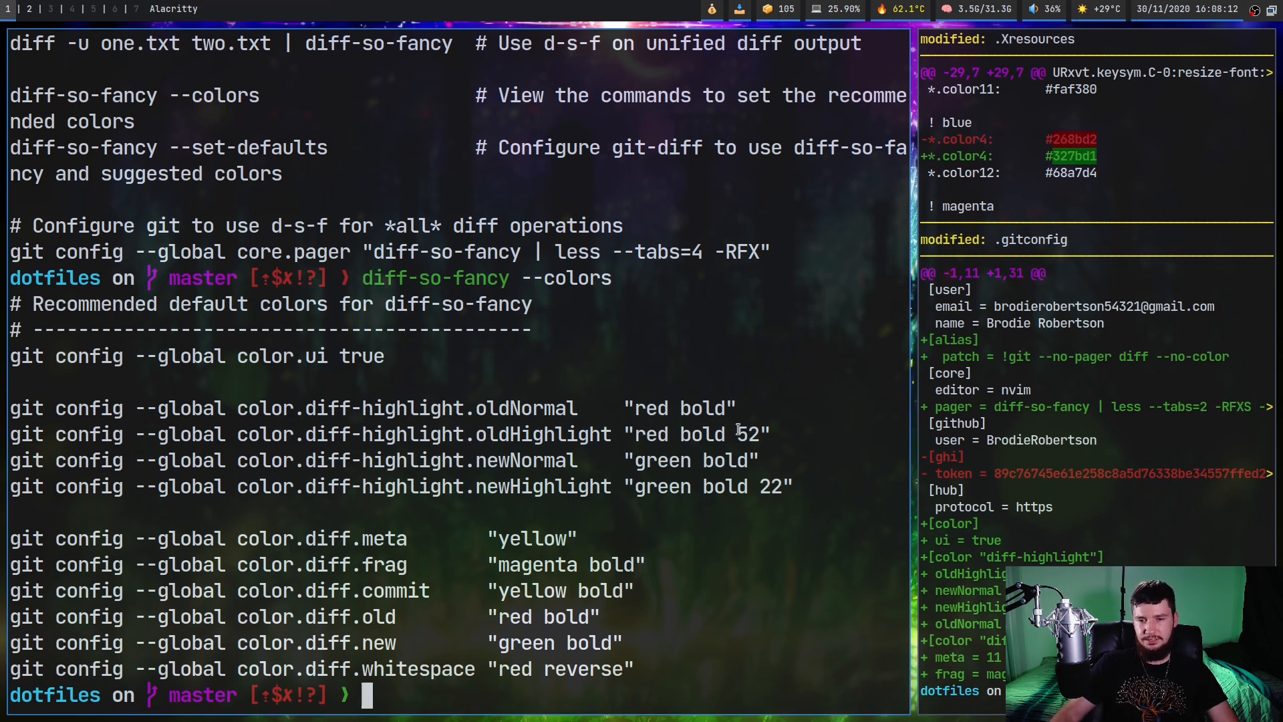
{"action": "double_click", "coordinate": [747, 434]}
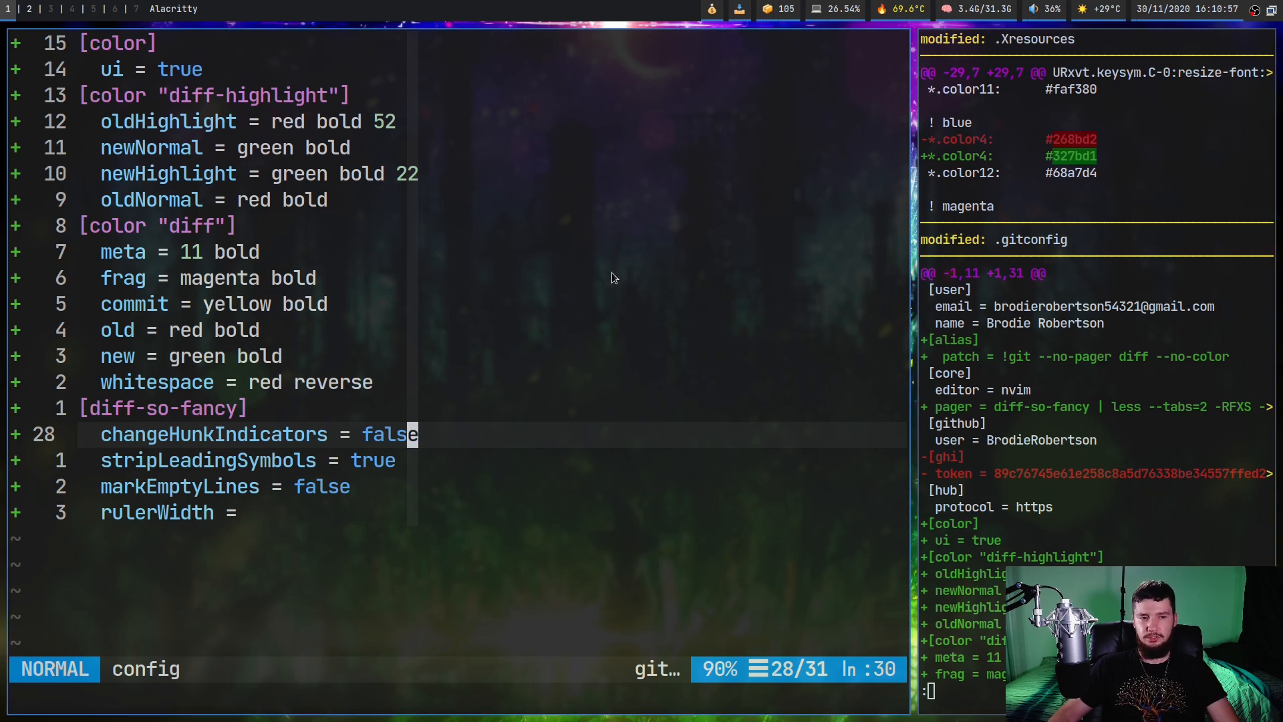
{"action": "mouse_move", "coordinate": [702, 455]}
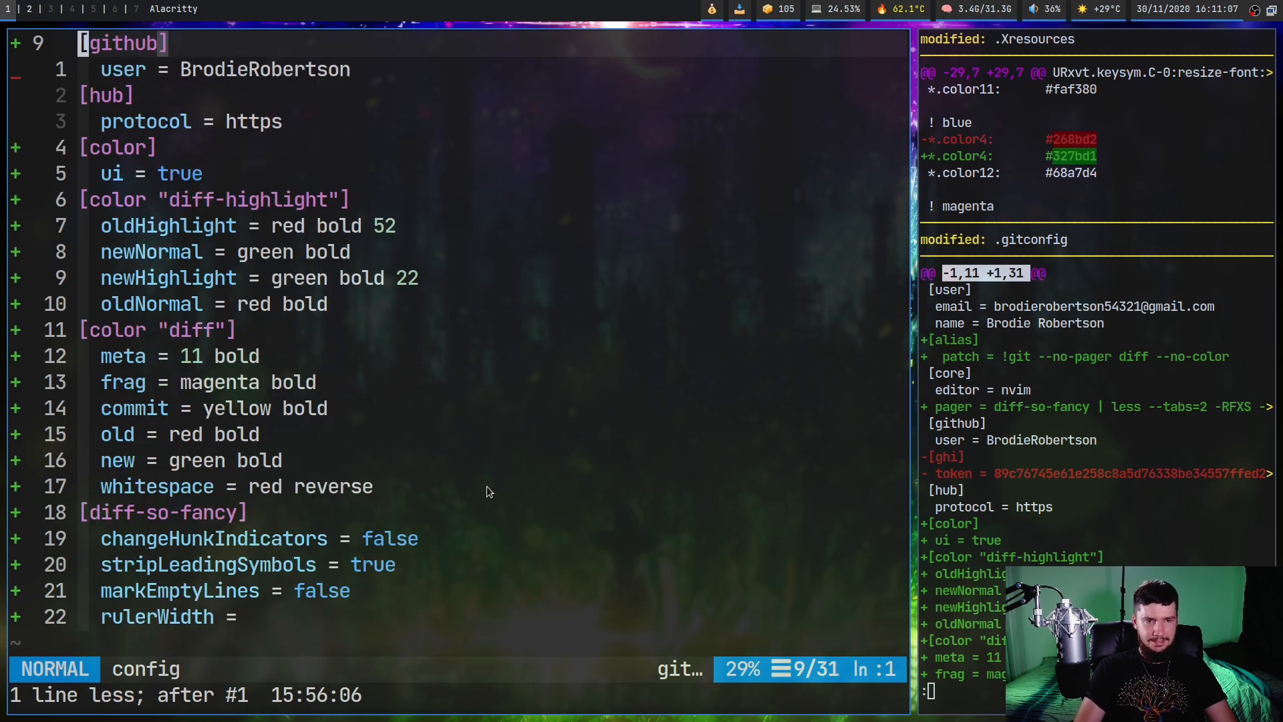
- Set changeHunkIndicators to true in nvim, then select and clear its value to retype
{"action": "scroll", "scroll_direction": "down", "scroll_amount": 3}
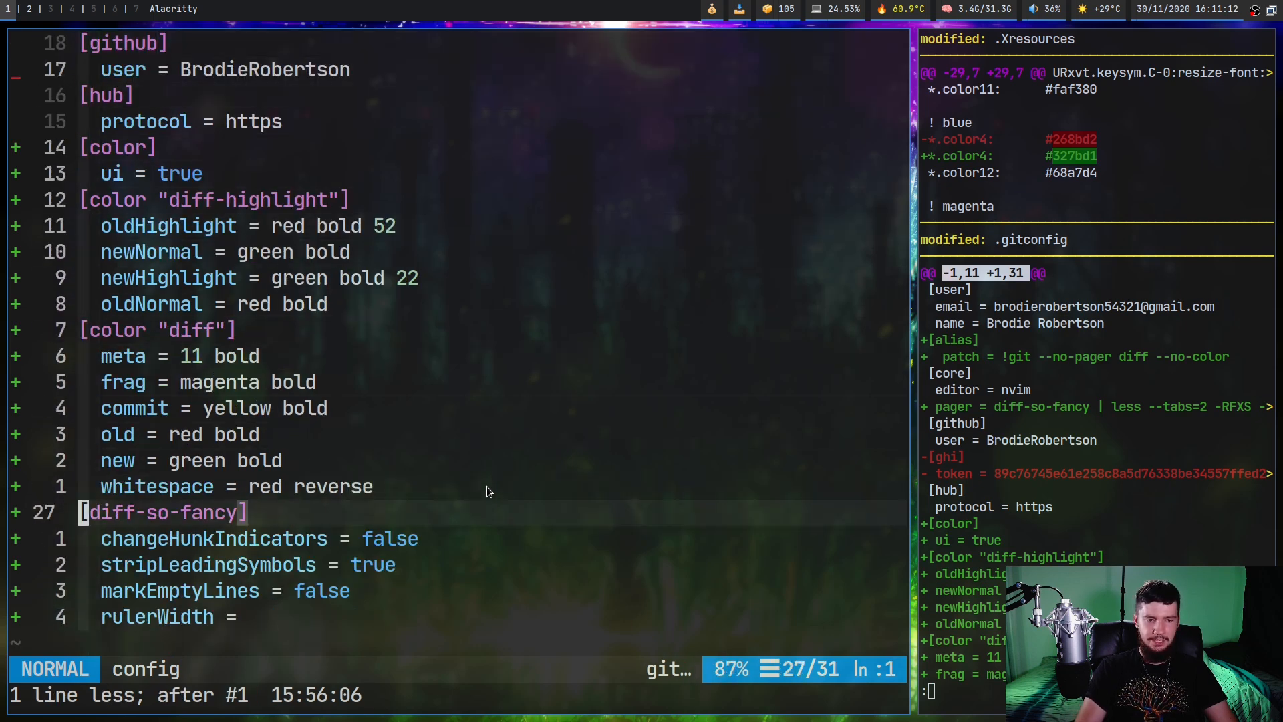
{"action": "type", "text": "true"}
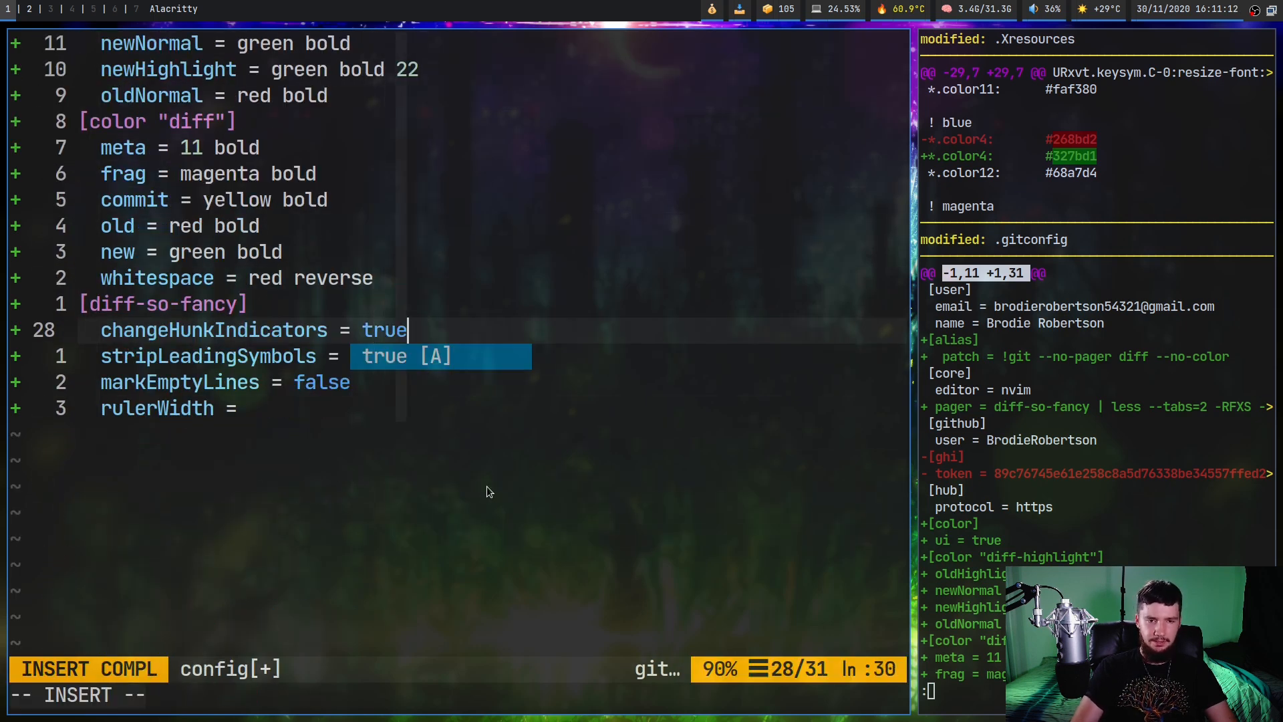
{"action": "key", "text": "Escape"}
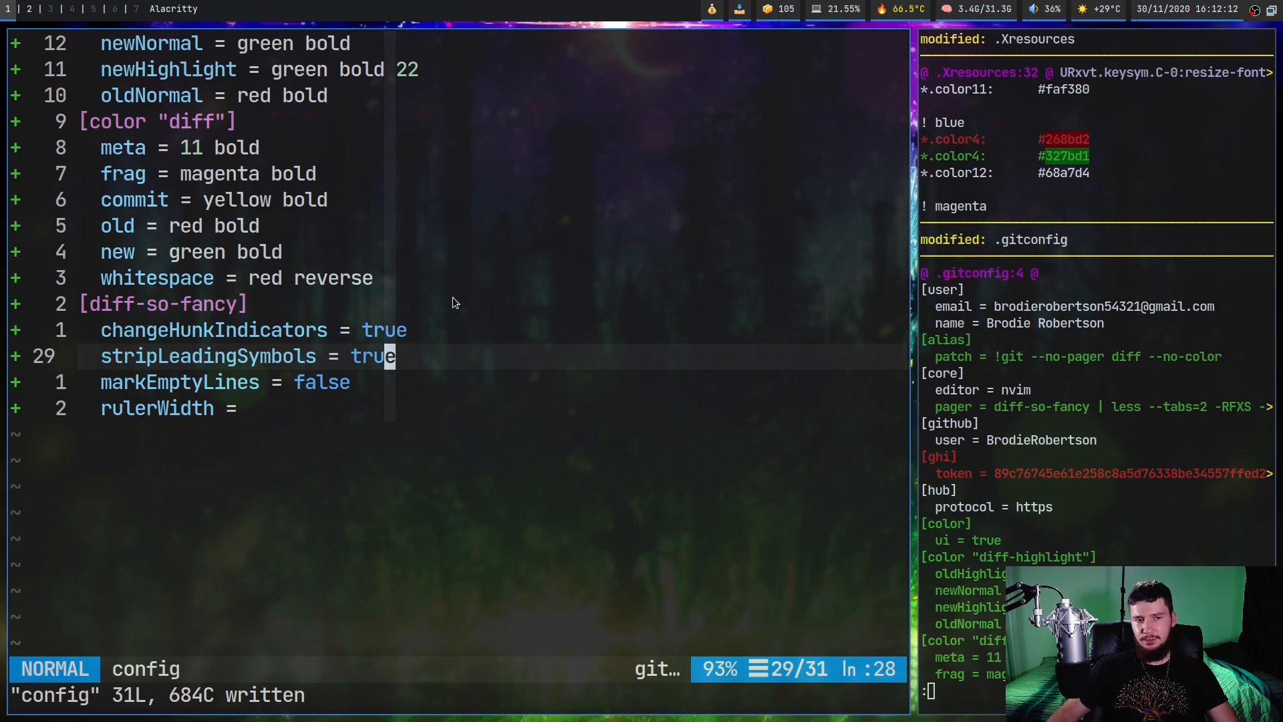
{"action": "mouse_move", "coordinate": [319, 338]}
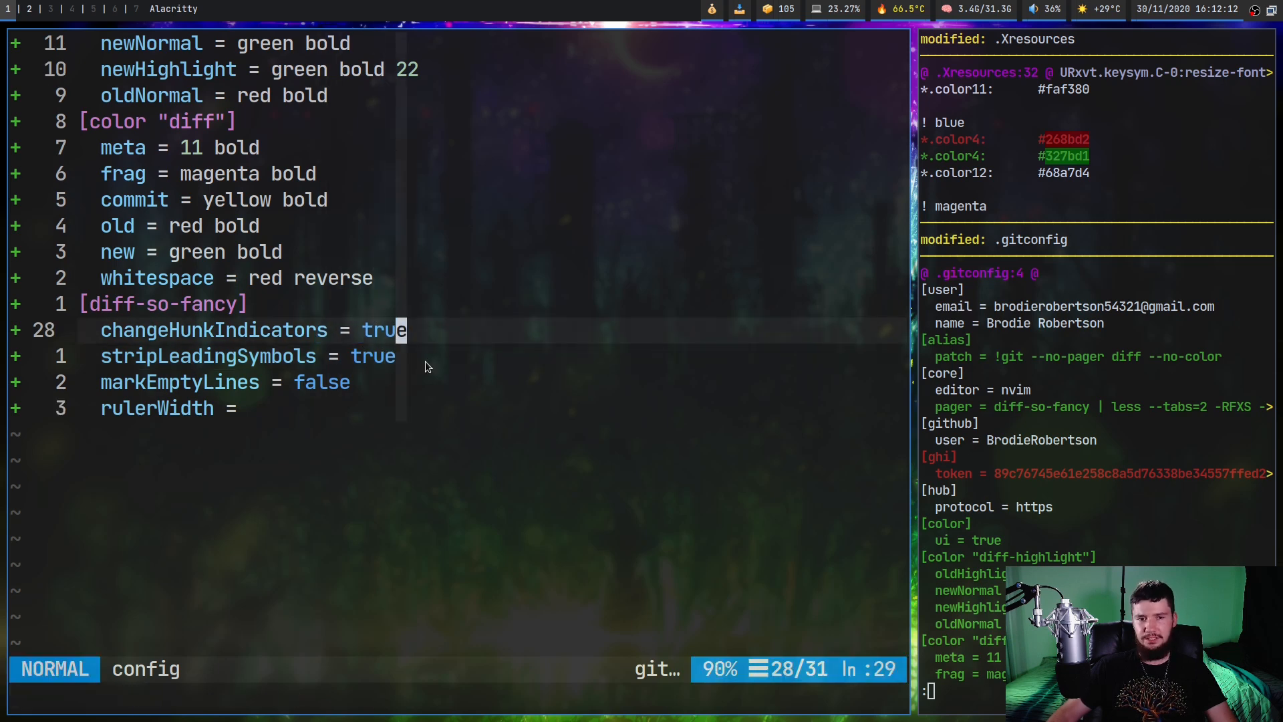
{"action": "key", "text": "v"}
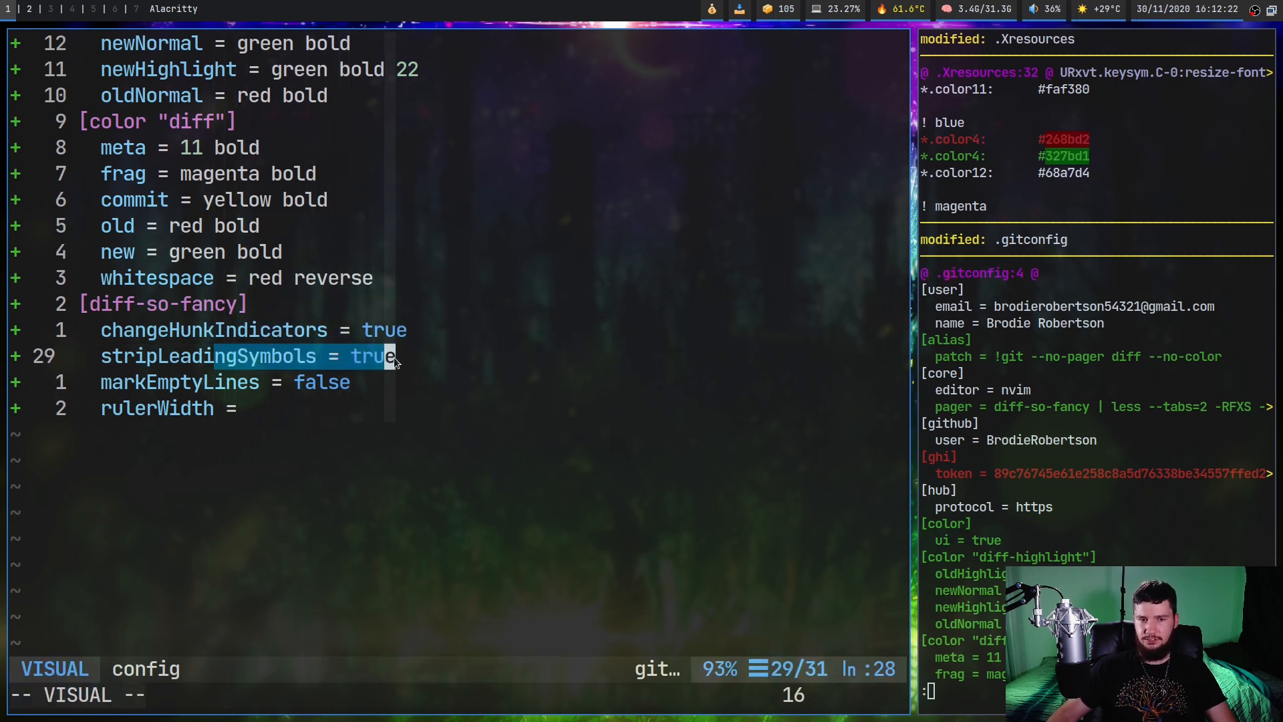
{"action": "key", "text": "Escape"}
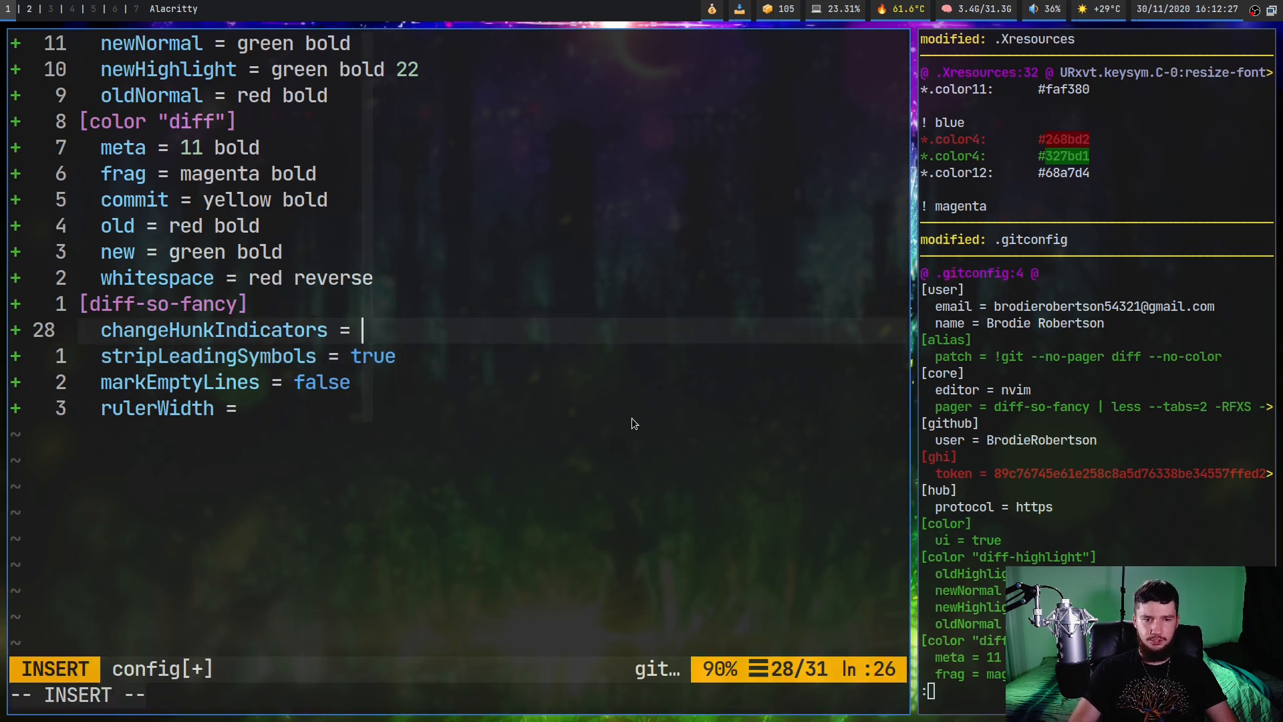
- Set changeHunkIndicators and stripLeadingSymbols to false and scroll to the .xinitrc diff
{"action": "type", "text": "false"}
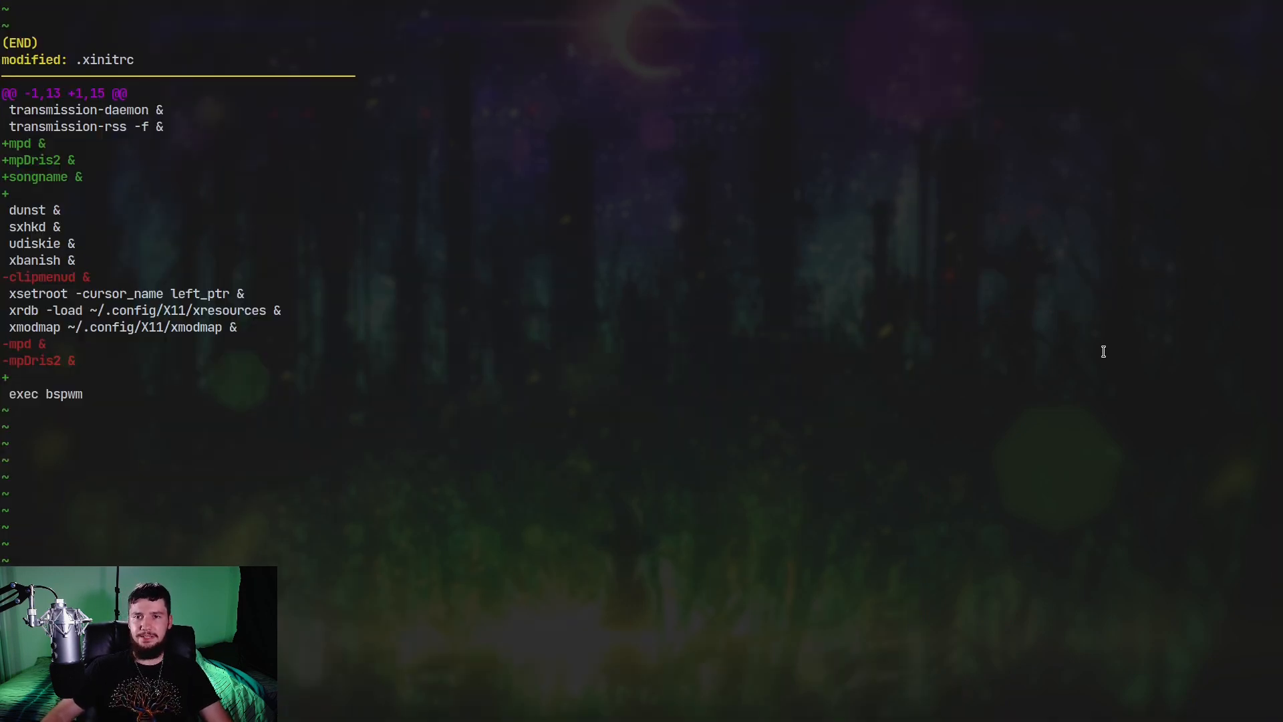
{"action": "scroll", "scroll_direction": "down", "scroll_amount": 3}
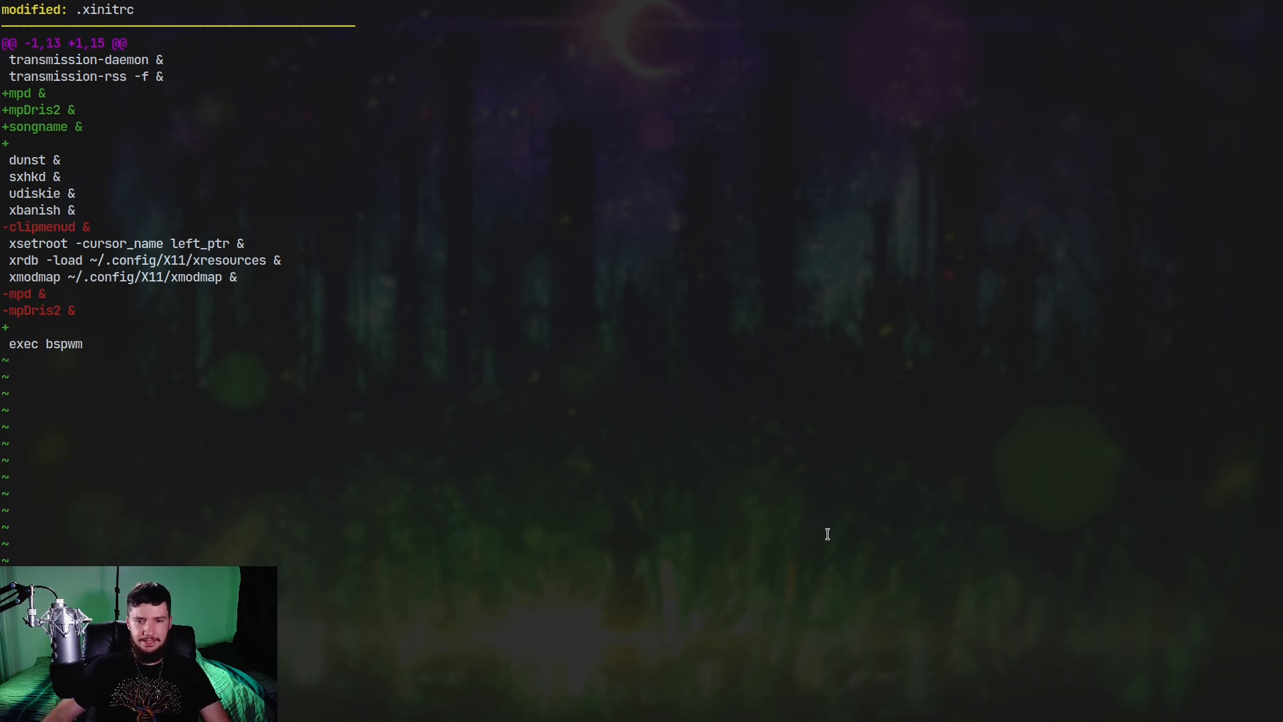
{"action": "mouse_move", "coordinate": [879, 524]}
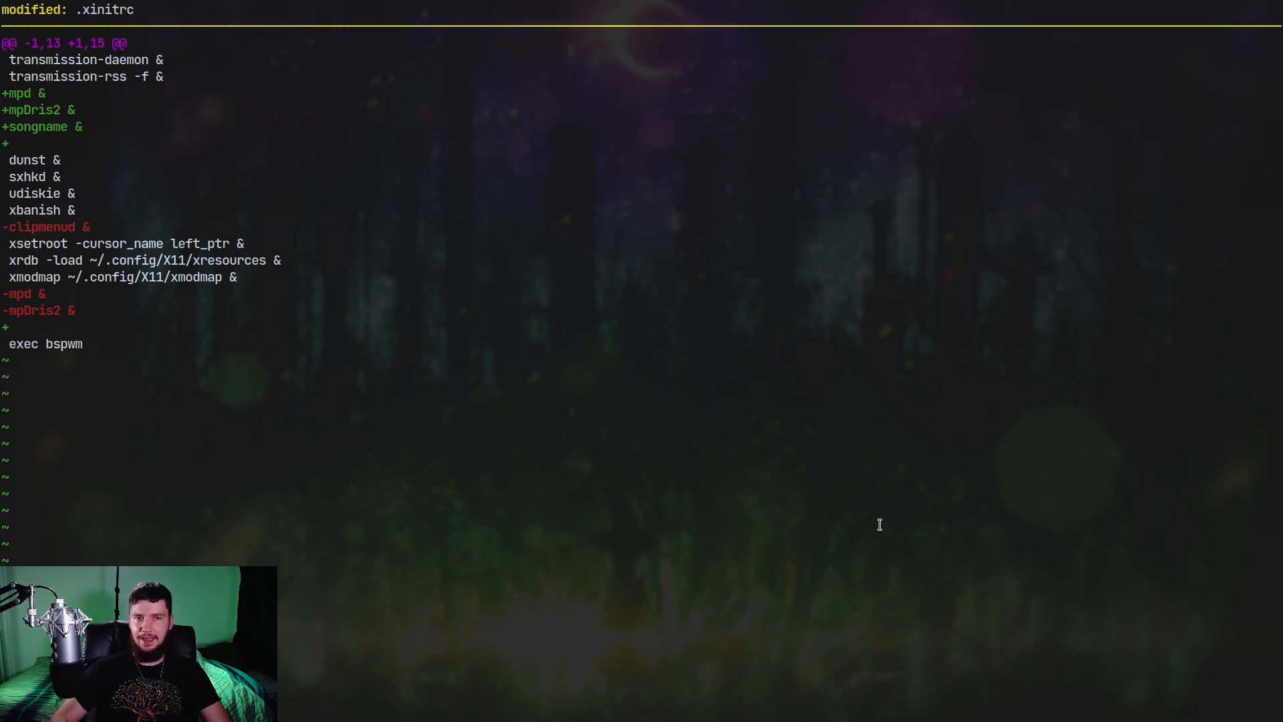
{"action": "mouse_move", "coordinate": [992, 55]}
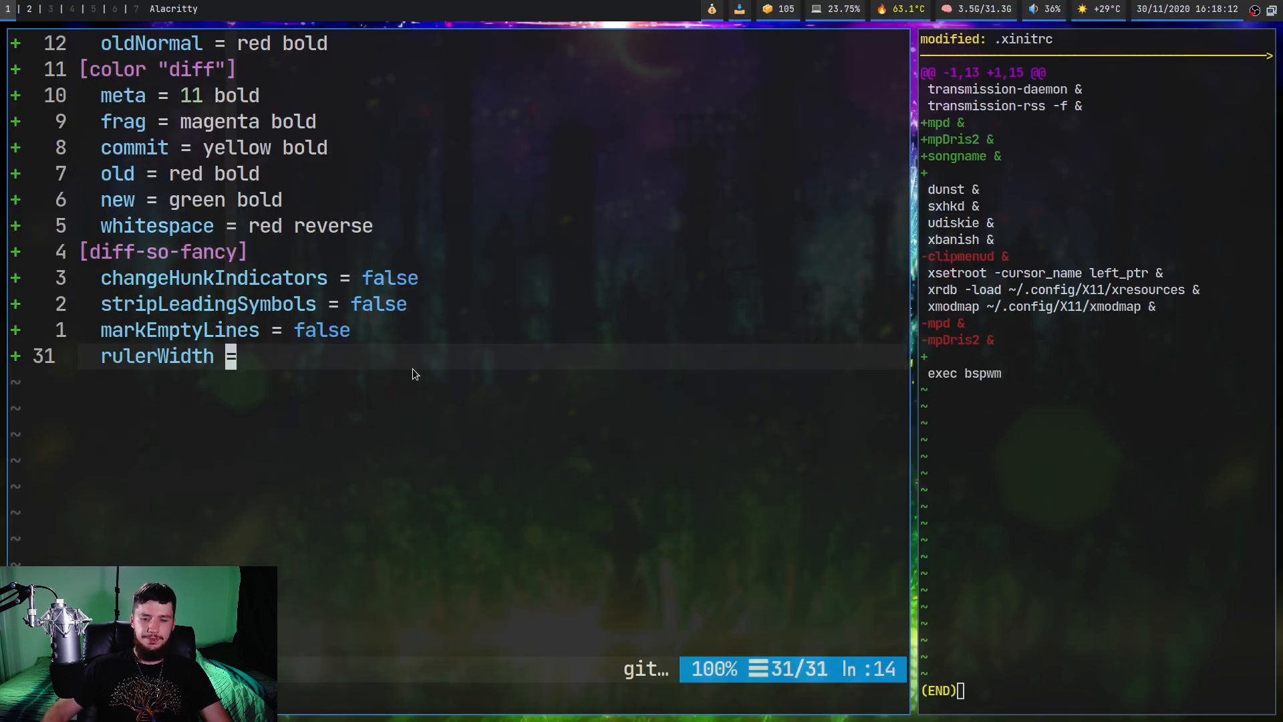
- Add useUnicodeRuler = false under [diff-so-fancy] and close the editor
{"action": "type", "text": "use"}
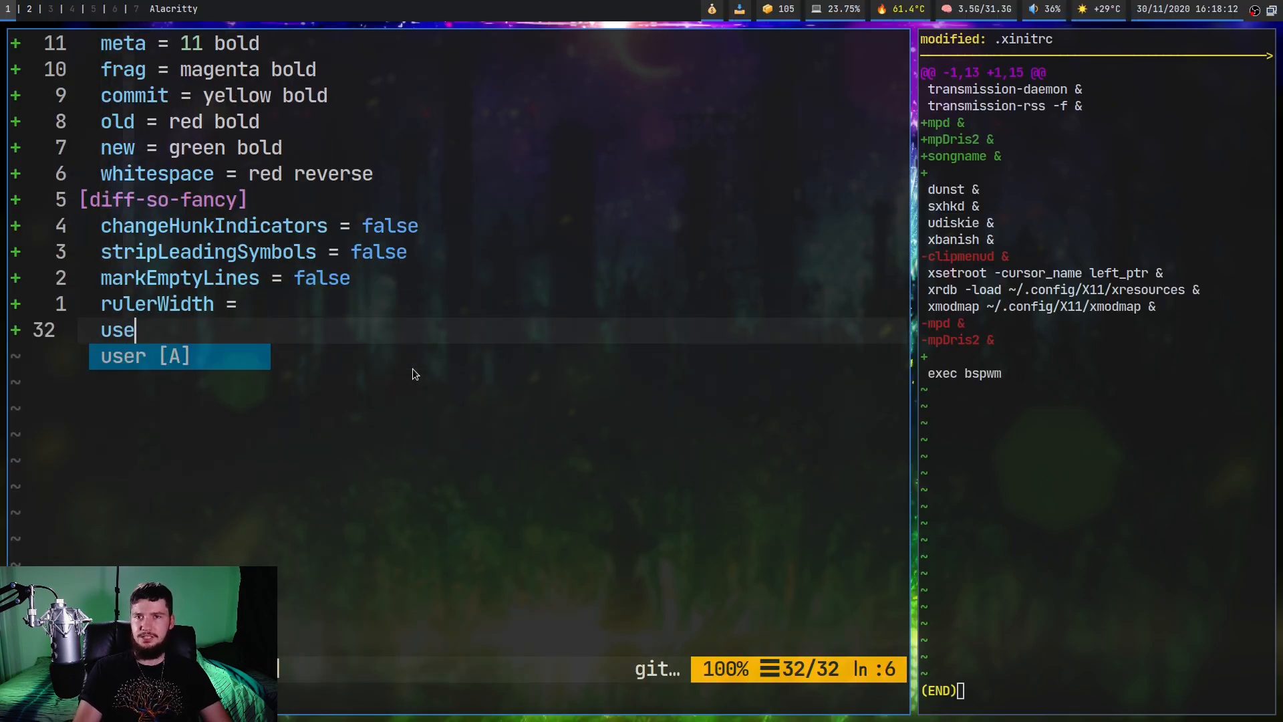
{"action": "type", "text": "Unicode"}
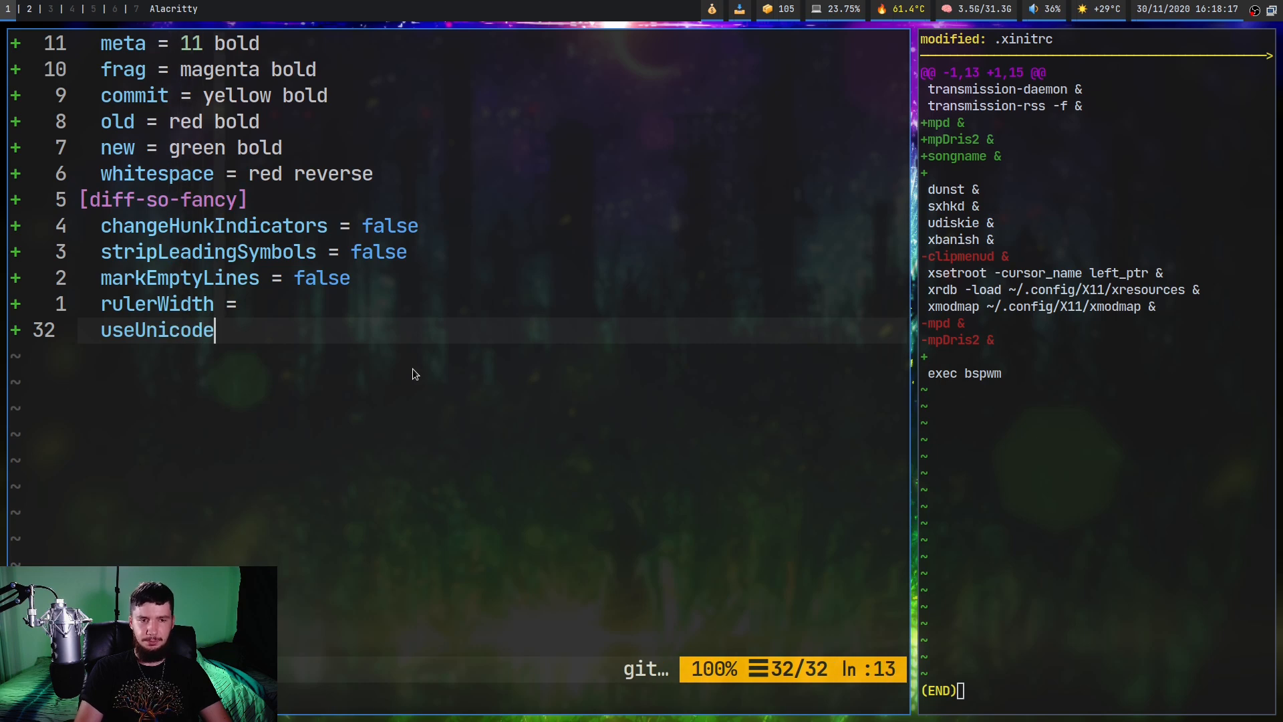
{"action": "type", "text": "Rul"}
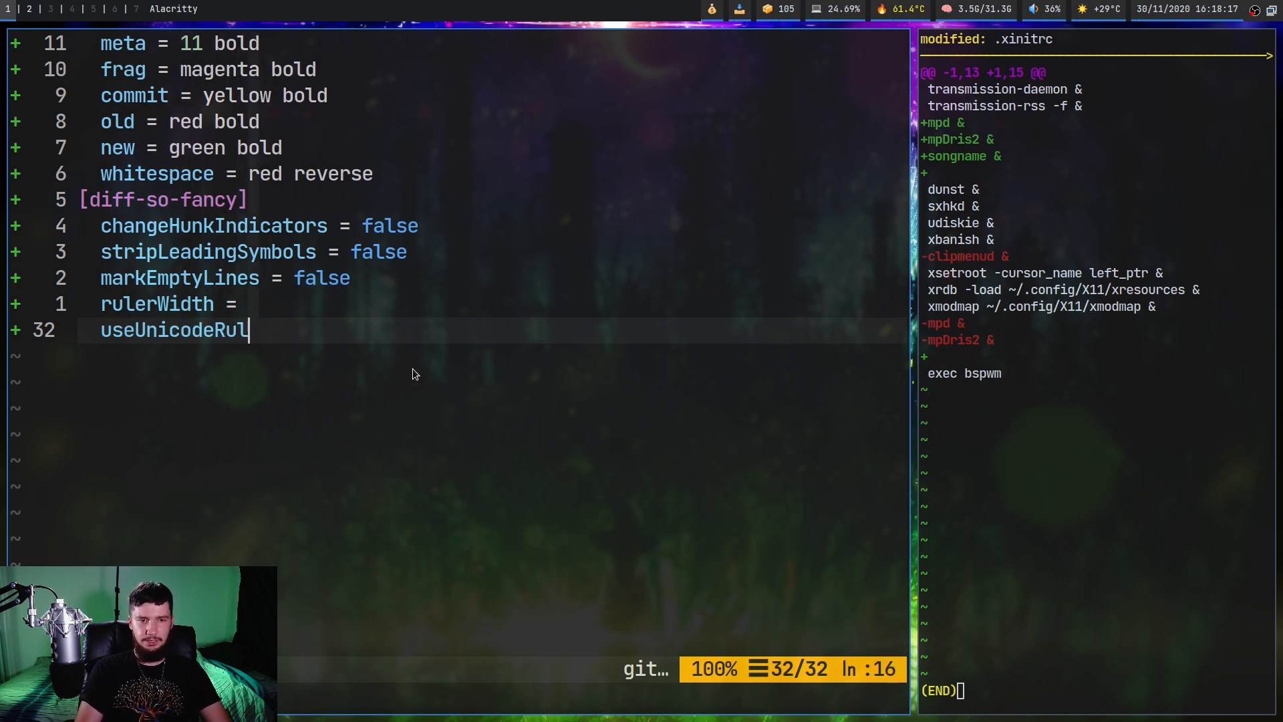
{"action": "type", "text": "er ="}
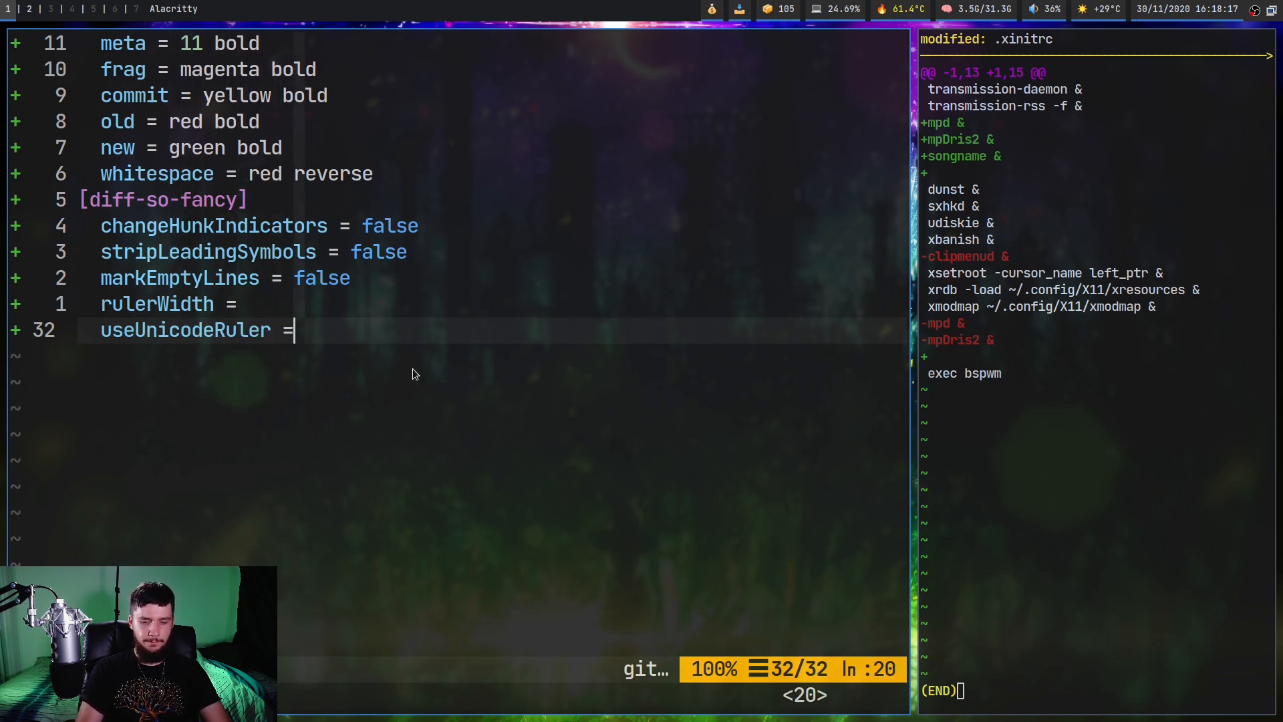
{"action": "type", "text": "false"}
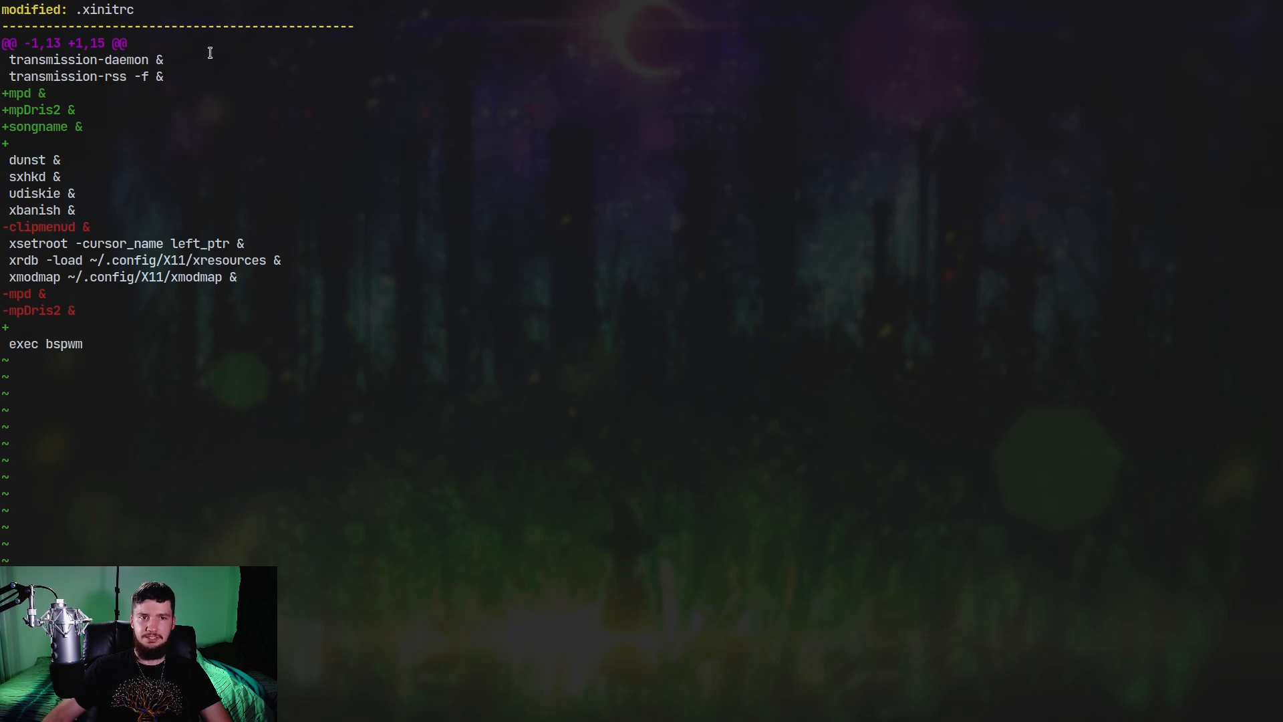
{"action": "mouse_move", "coordinate": [869, 329]}
{"action": "type", "text": "git"}
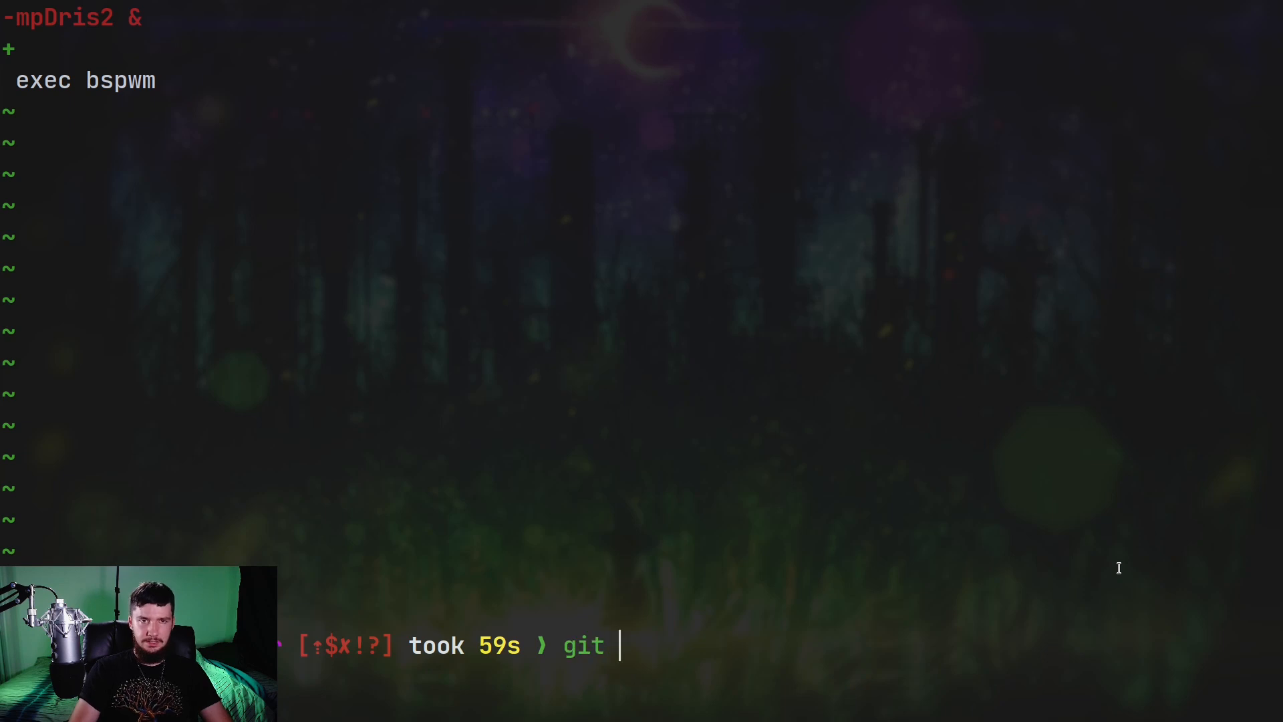
- Print the diff unpaged with git --no-pager diff, then run the git patch alias
{"action": "type", "text": "--no-"}
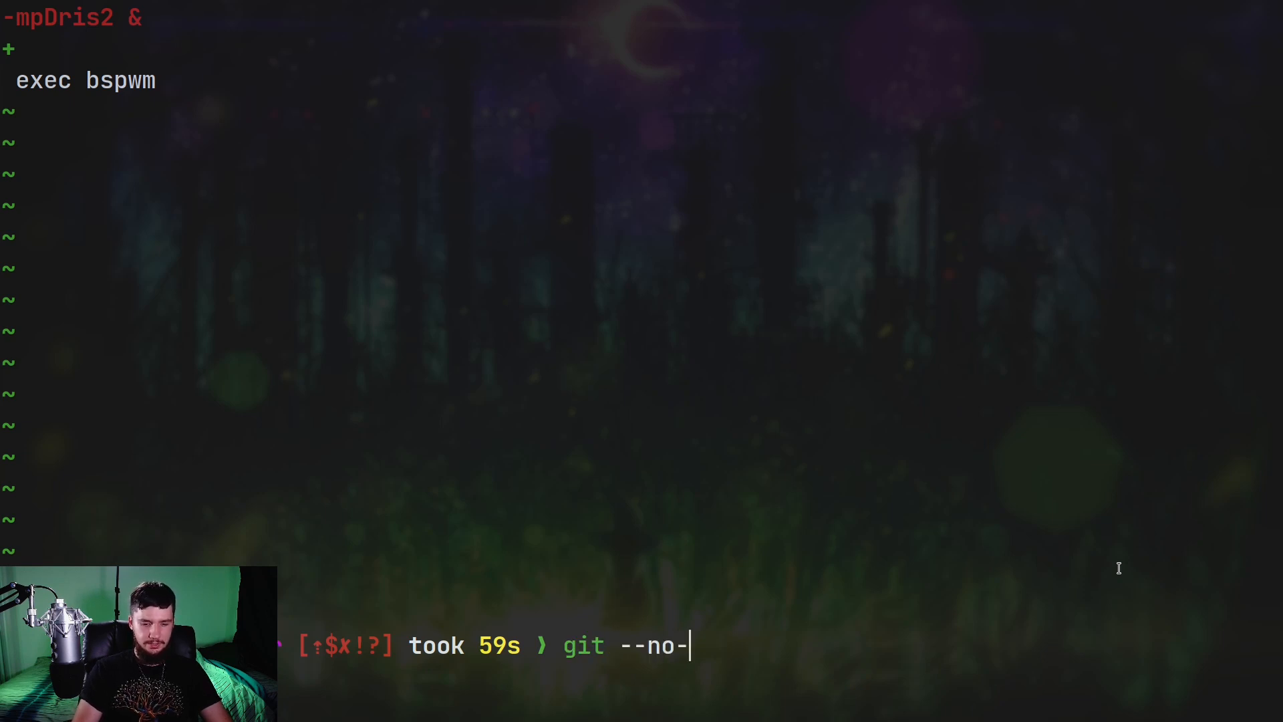
{"action": "type", "text": "pager diff"}
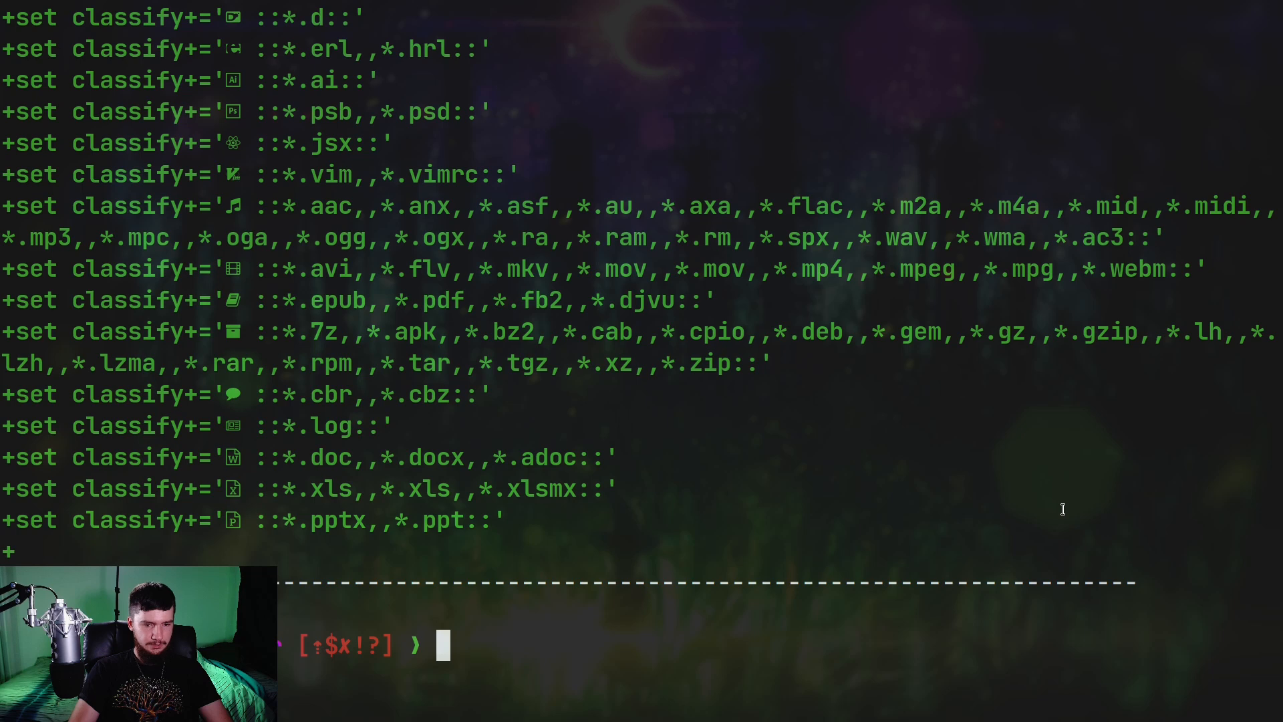
{"action": "type", "text": "git p"}
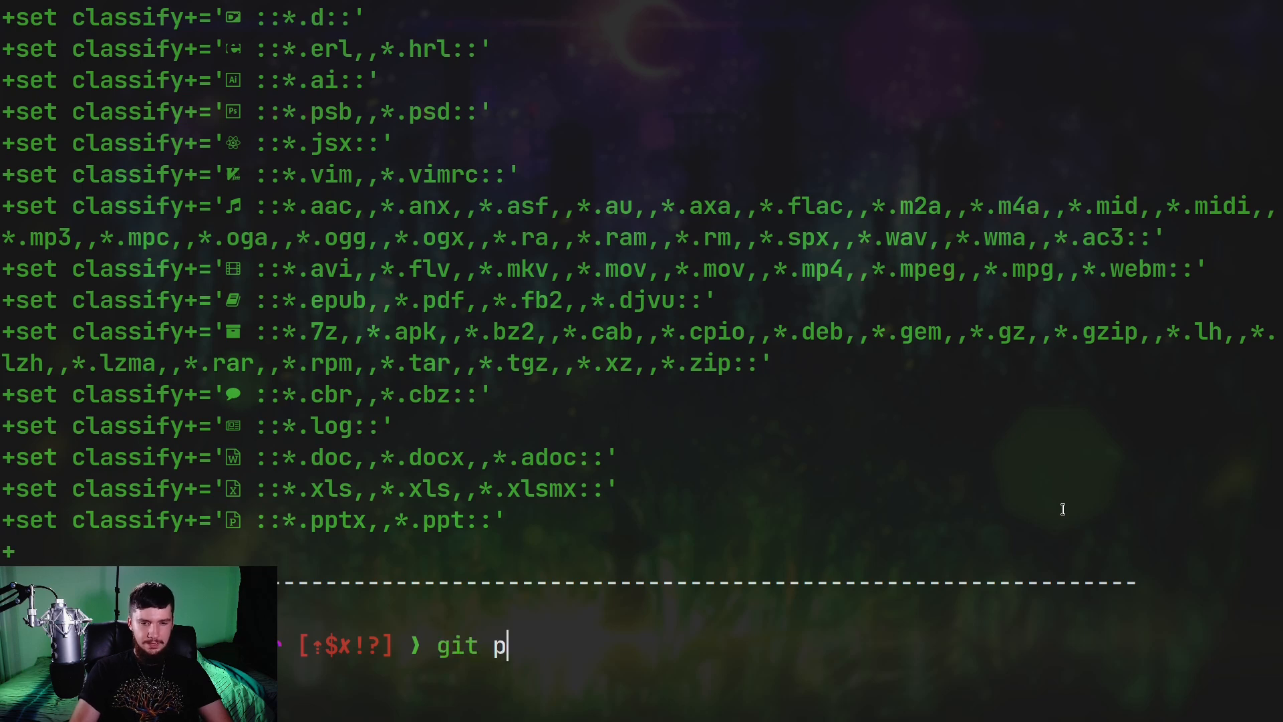
{"action": "key", "text": "Return"}
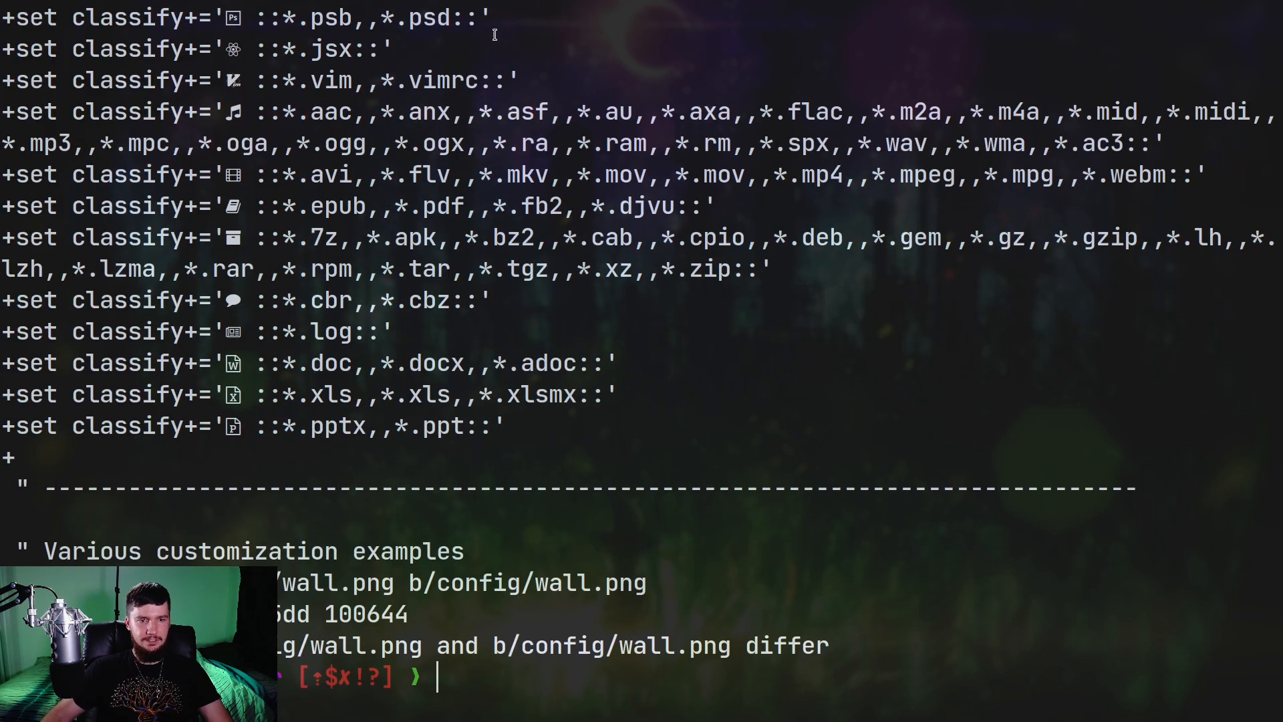